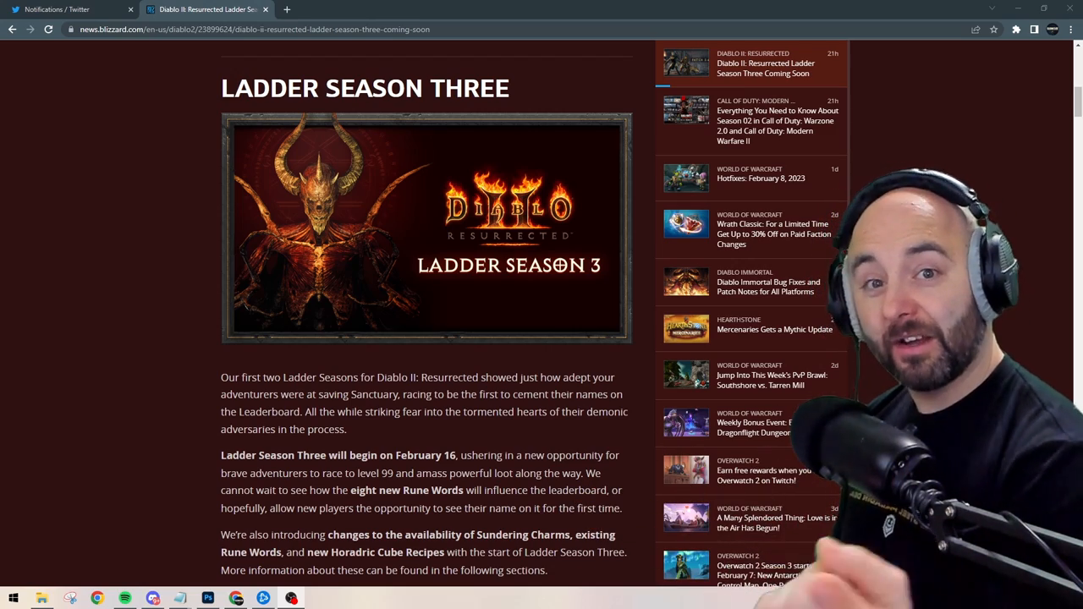
- Scroll the Ladder Season Three article down to the new Rune Word table with Bulwark and Cure
scroll("down", 3)
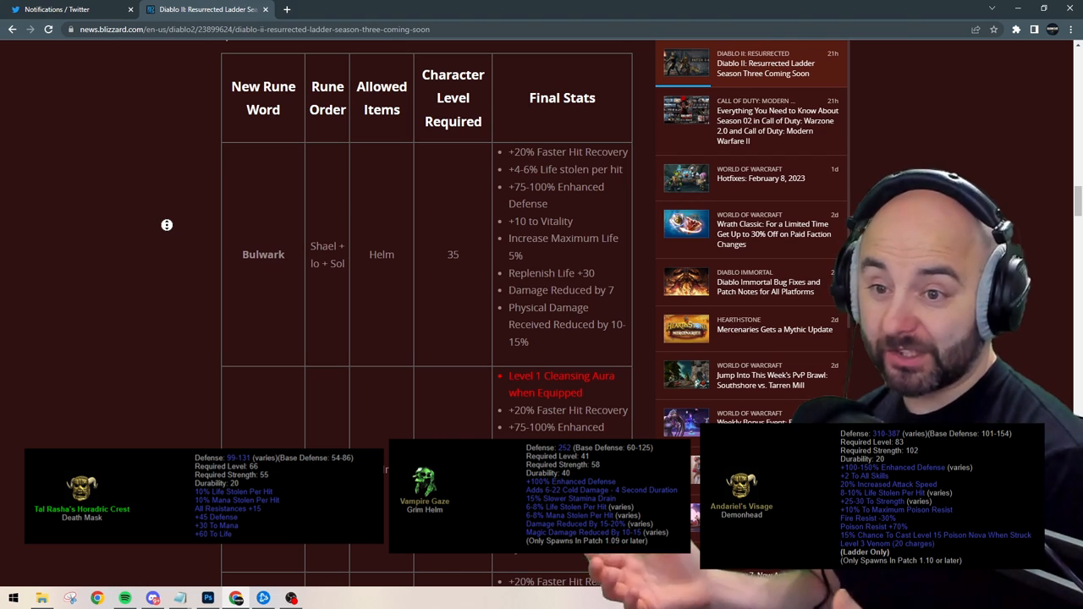
scroll("down", 3)
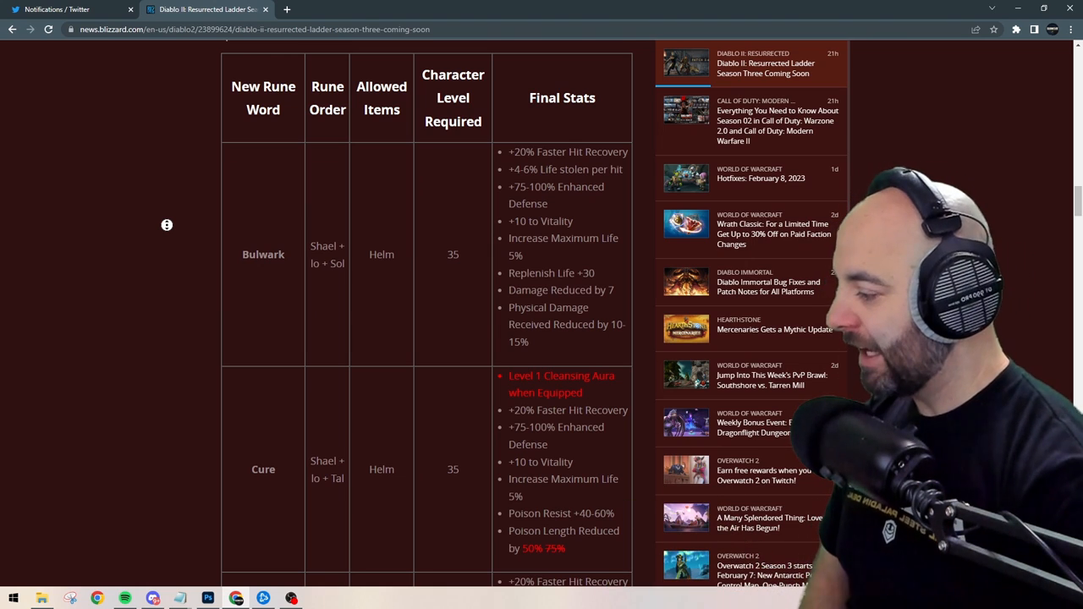
- Scroll the rune word table past Cure, Ground and Hearth down to the Temper entry
scroll("down", 3)
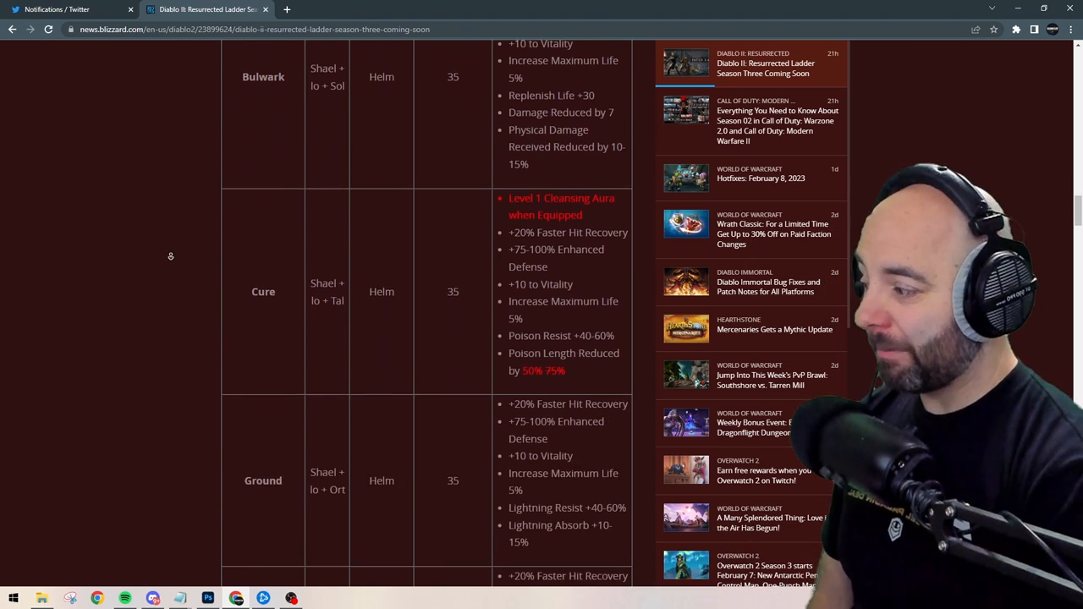
scroll("down", 3)
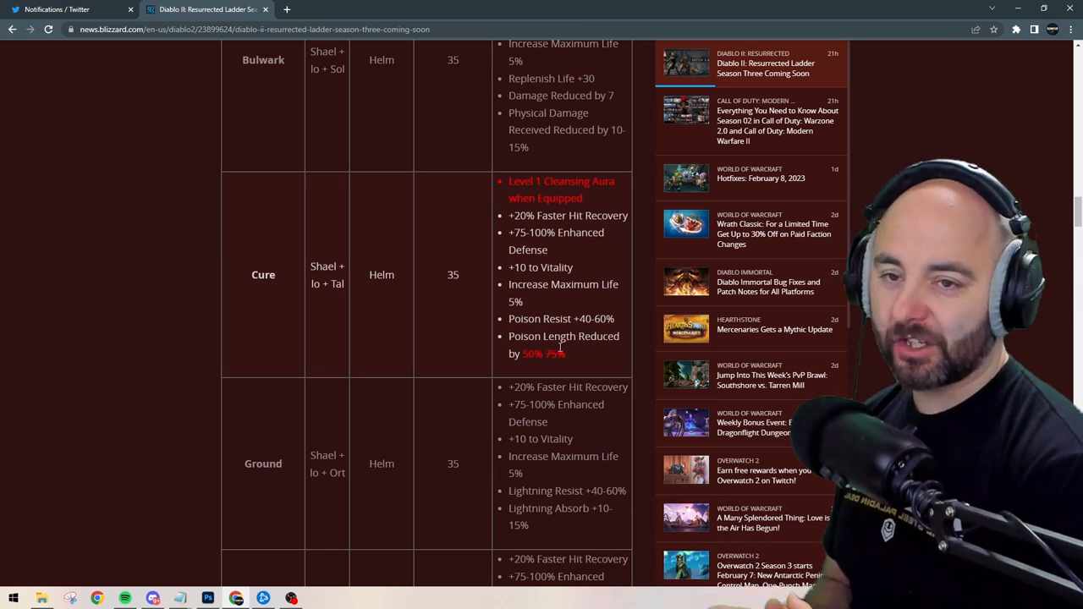
scroll("down", 3)
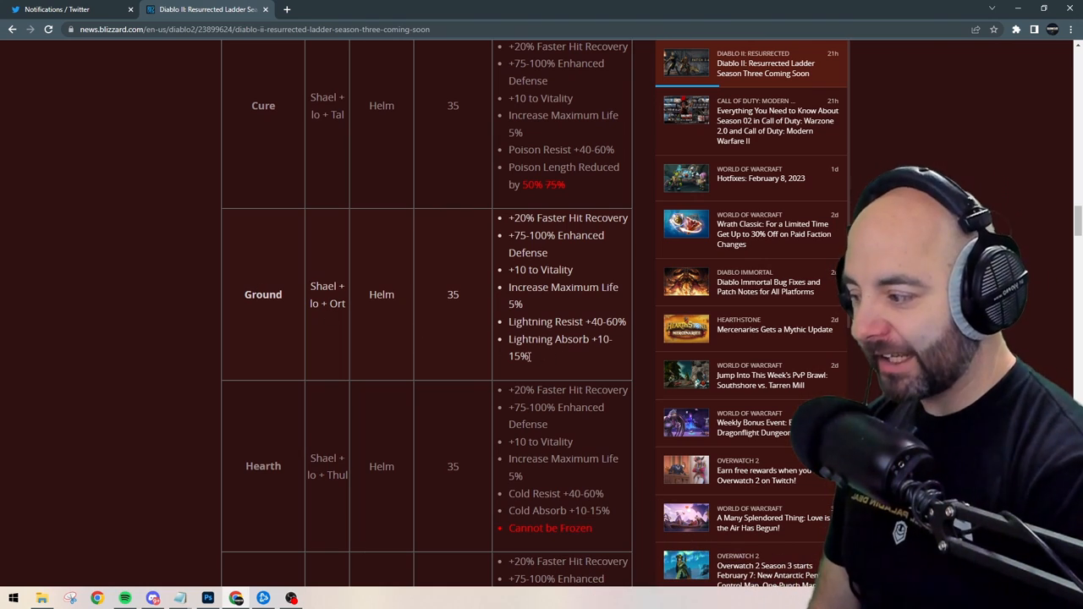
scroll("down", 3)
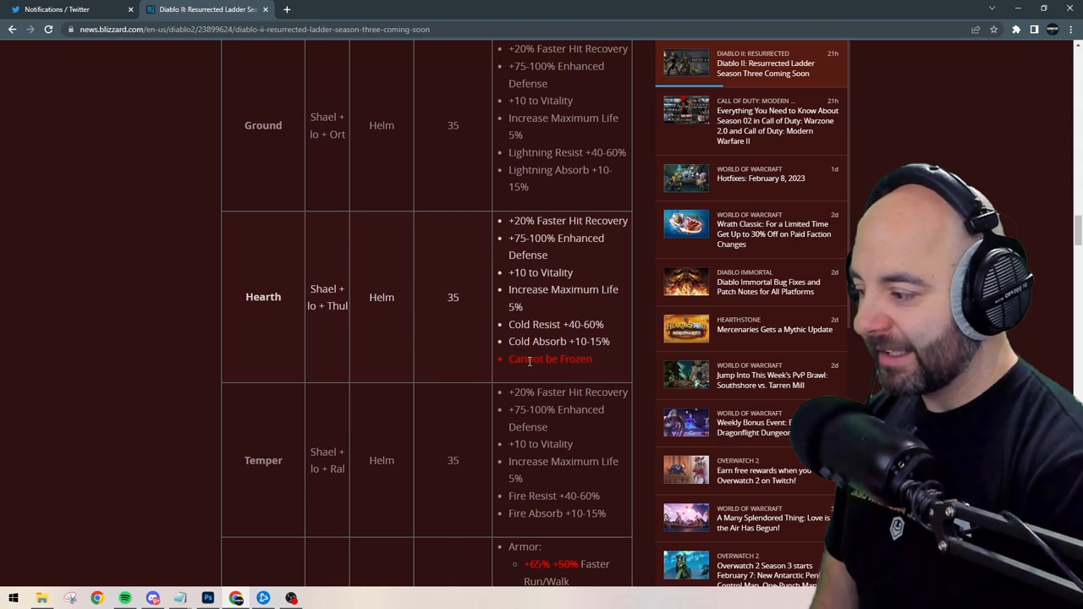
mouse_move(596, 366)
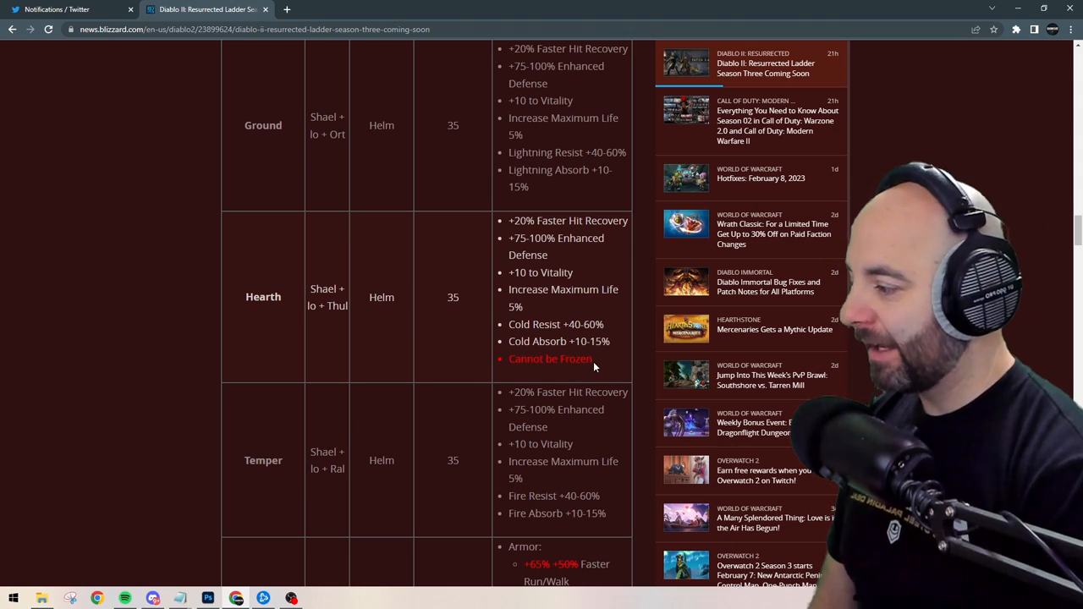
mouse_move(603, 364)
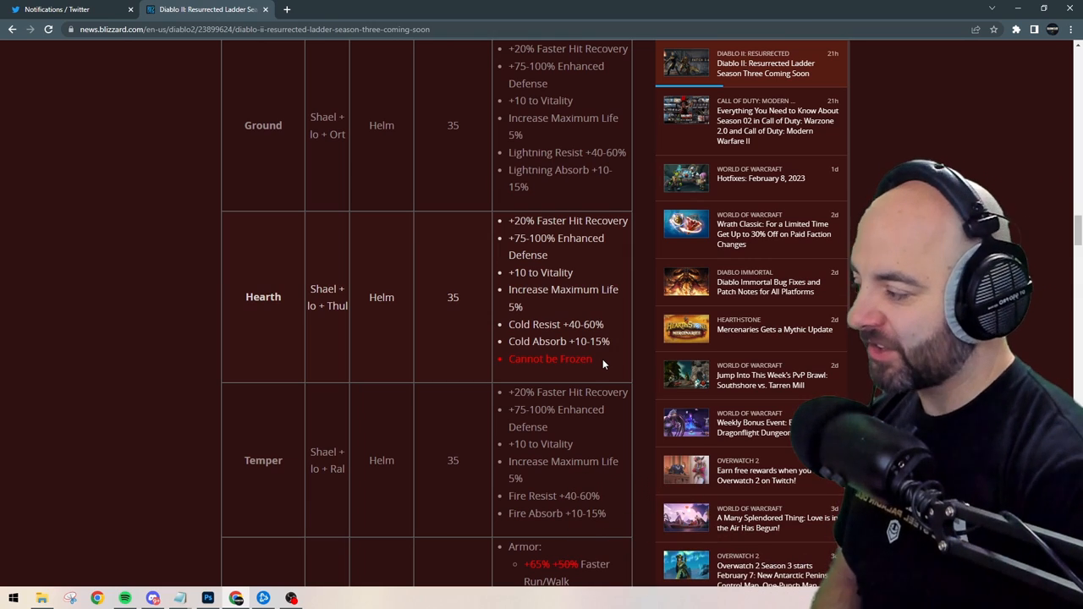
scroll("down", 3)
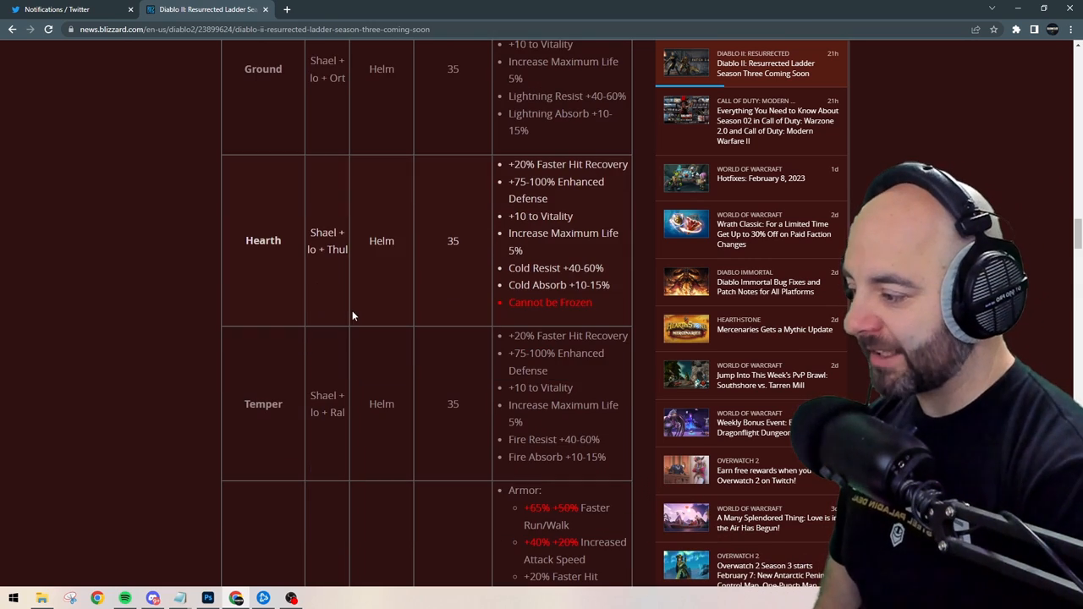
- Select the rune word name Hearth in the table and scroll slightly further down
double_click(264, 240)
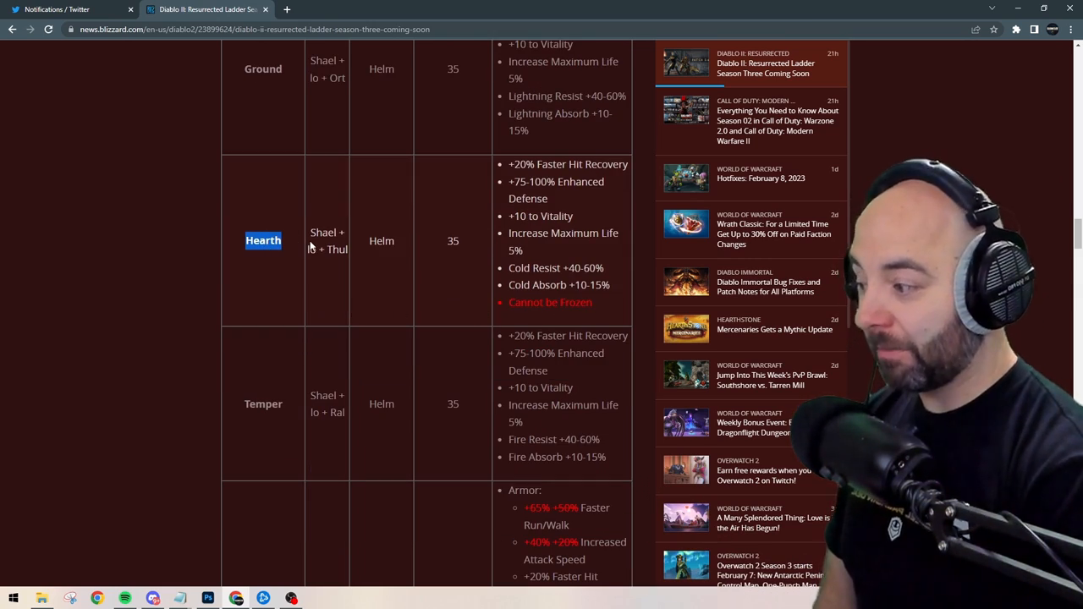
scroll("down", 3)
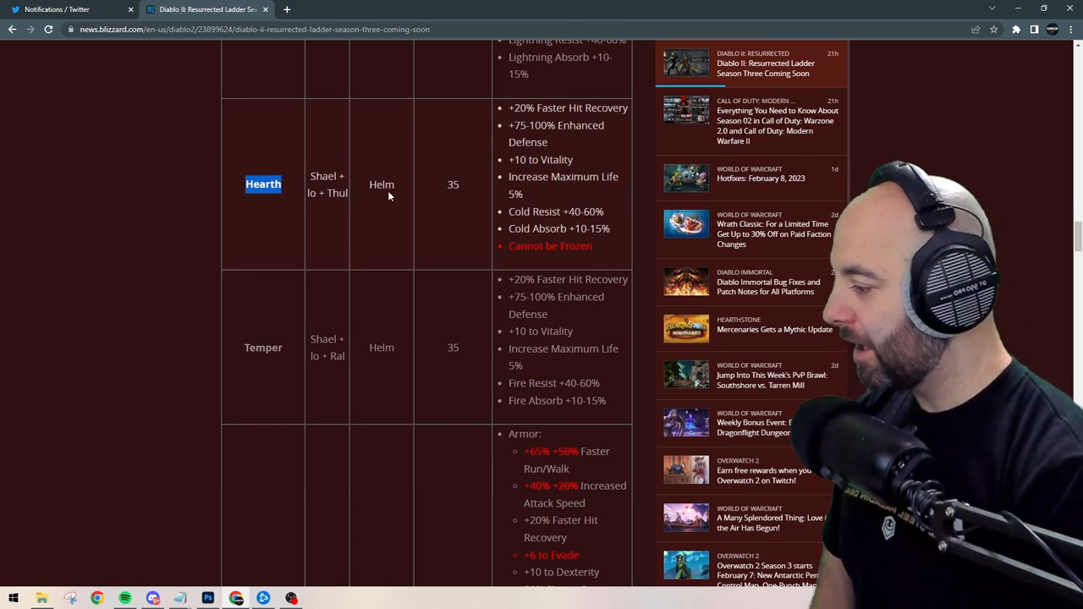
scroll("down", 3)
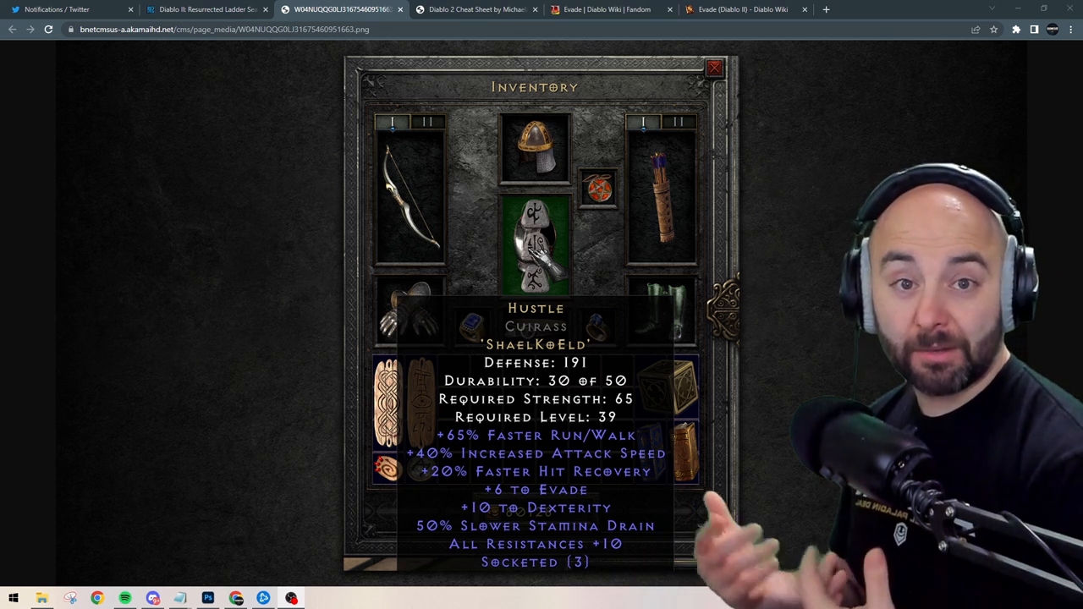
- Switch browser tabs to view the in-game Hustle cuirass rune word tooltip image
left_click(203, 10)
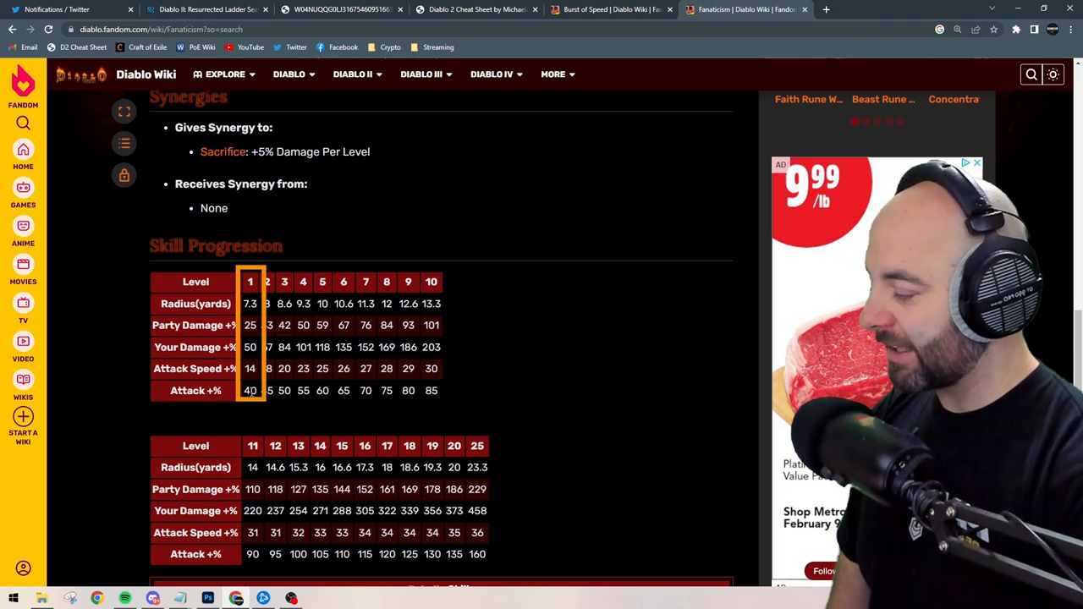
- Switch to the Diablo Wiki Fanaticism tab showing its Skill Progression table
left_click(610, 10)
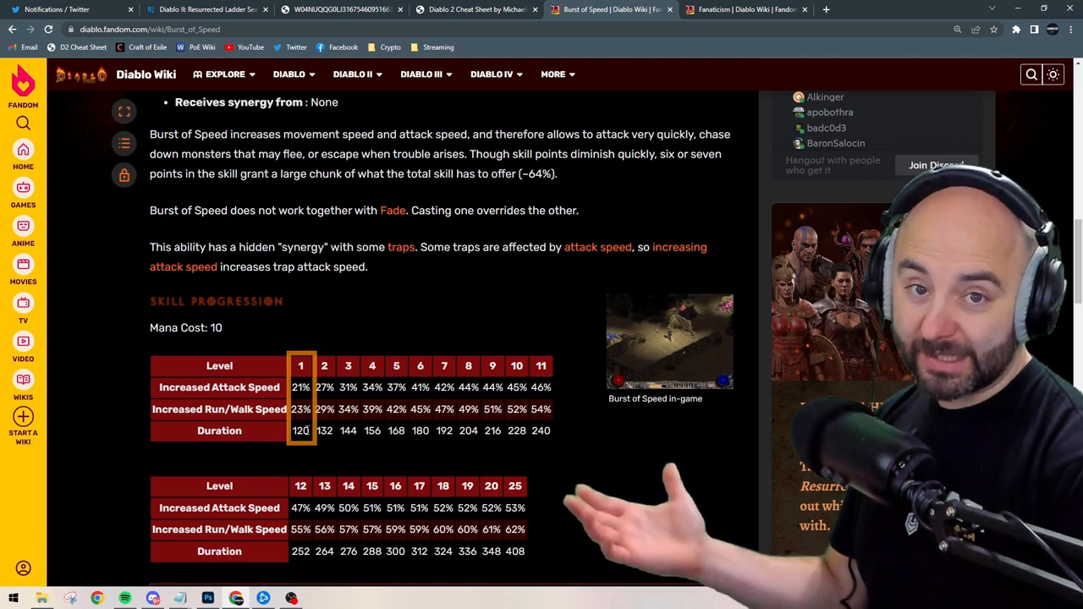
- Switch to the Burst of Speed wiki tab with its attack and run/walk speed progression
left_click(203, 10)
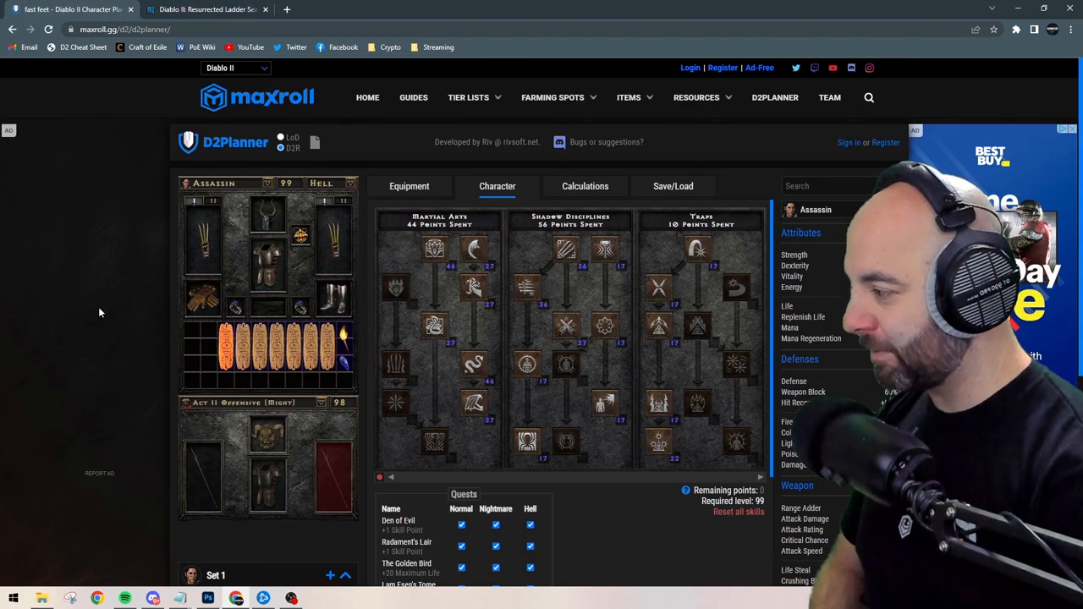
- Show the Assassin's Gore Rider Myrmidon Greaves item details in the planner's Equipment editor
scroll("down", 3)
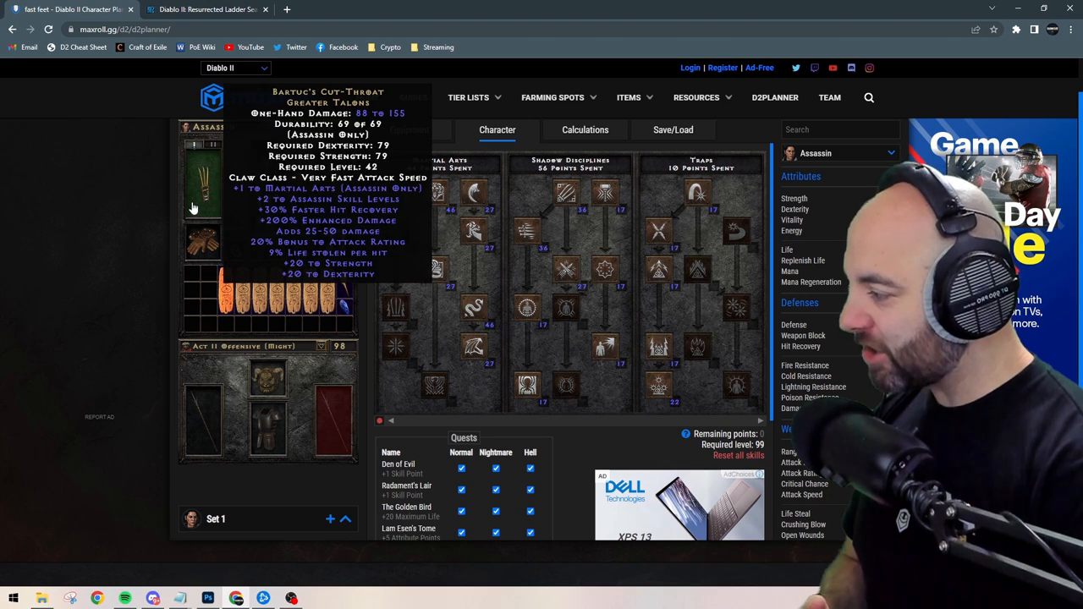
mouse_move(268, 161)
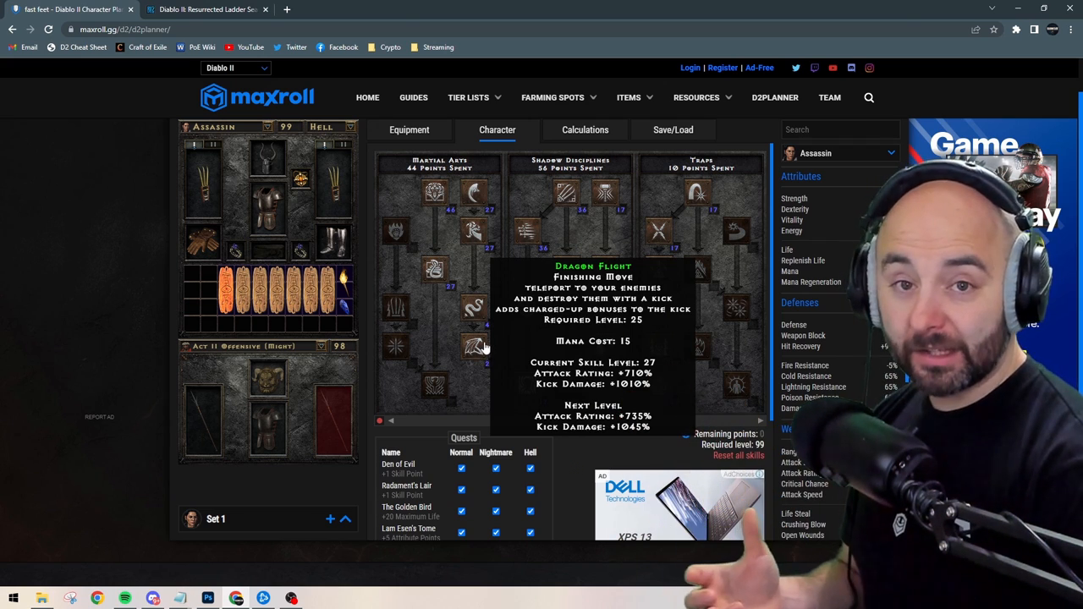
mouse_move(204, 245)
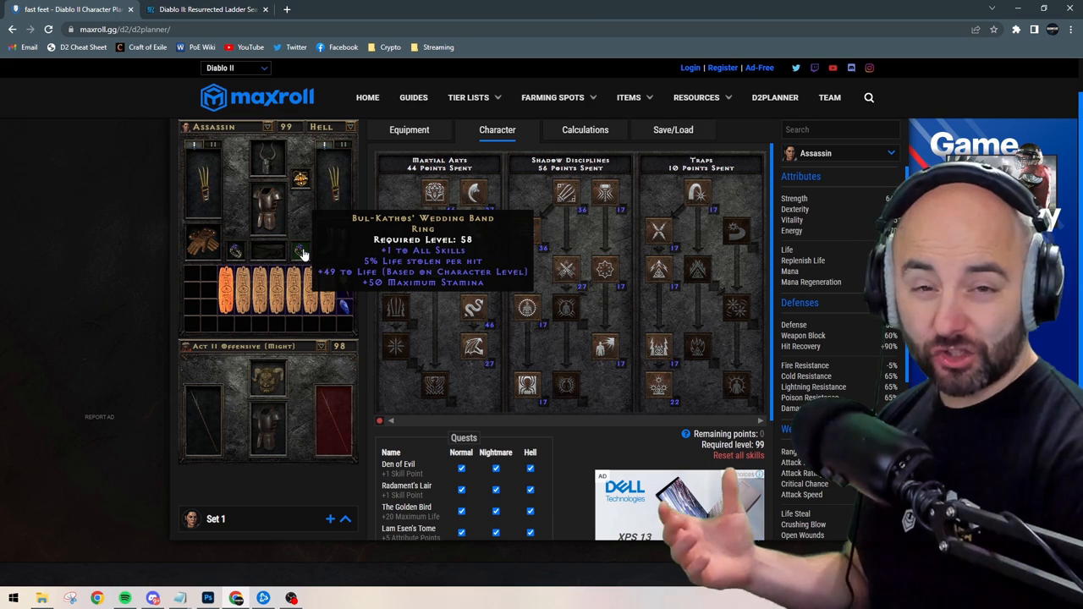
mouse_move(271, 254)
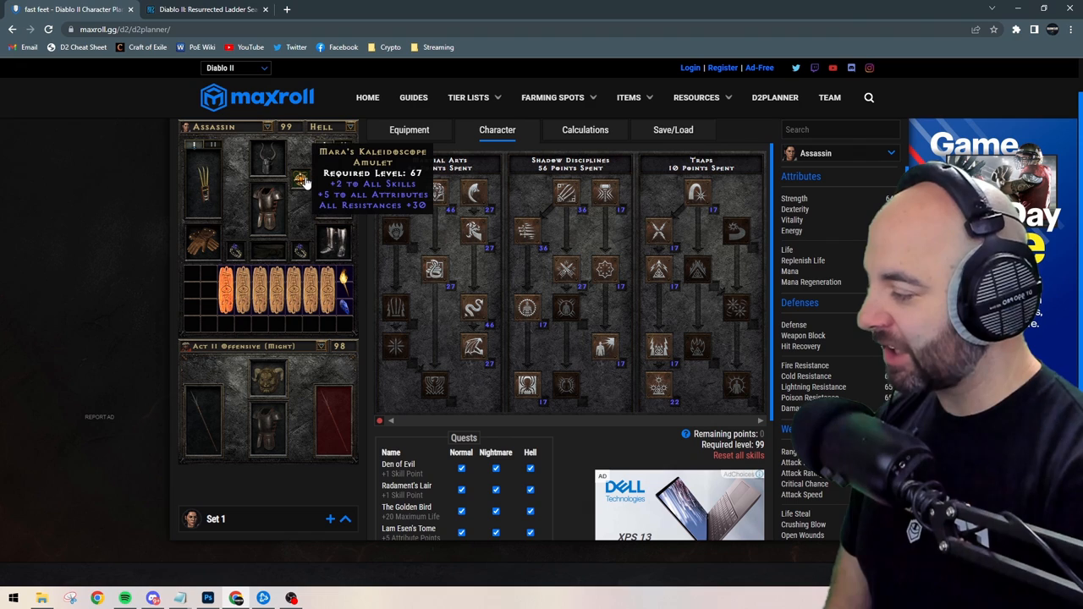
mouse_move(335, 246)
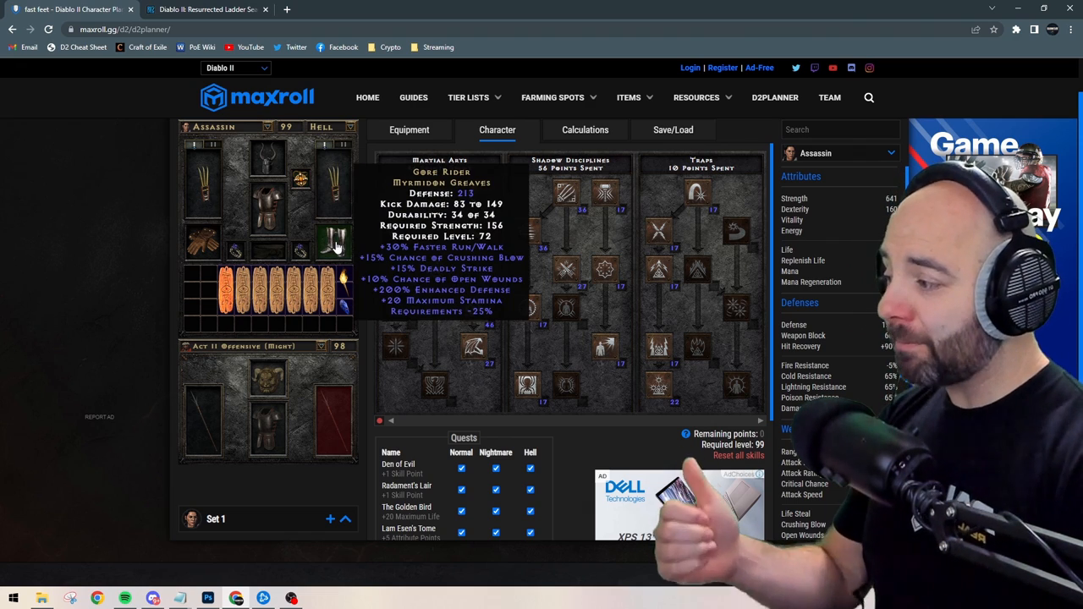
left_click(410, 129)
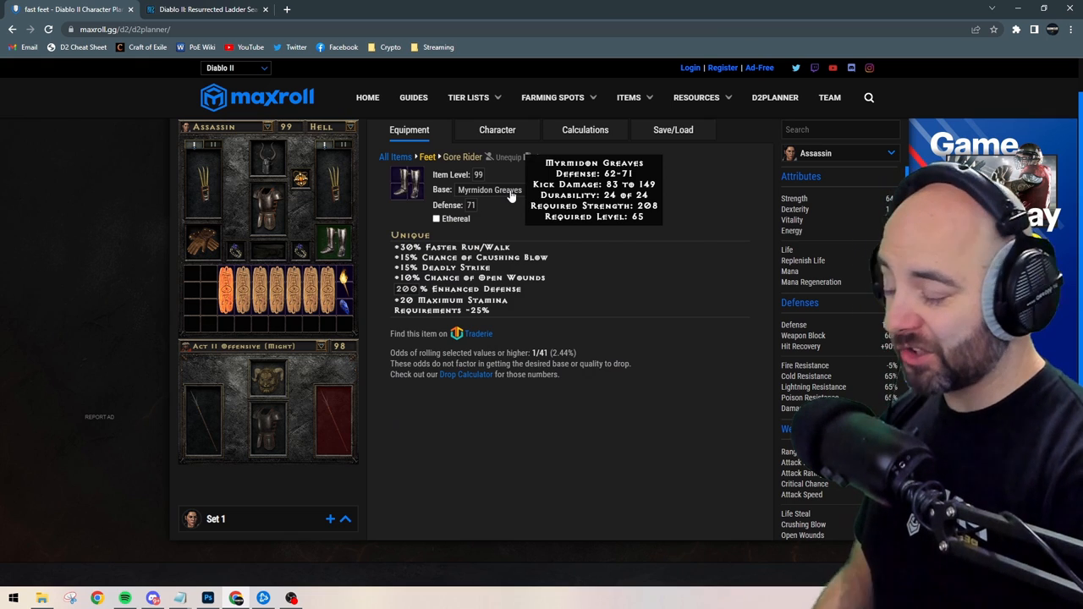
left_click(505, 190)
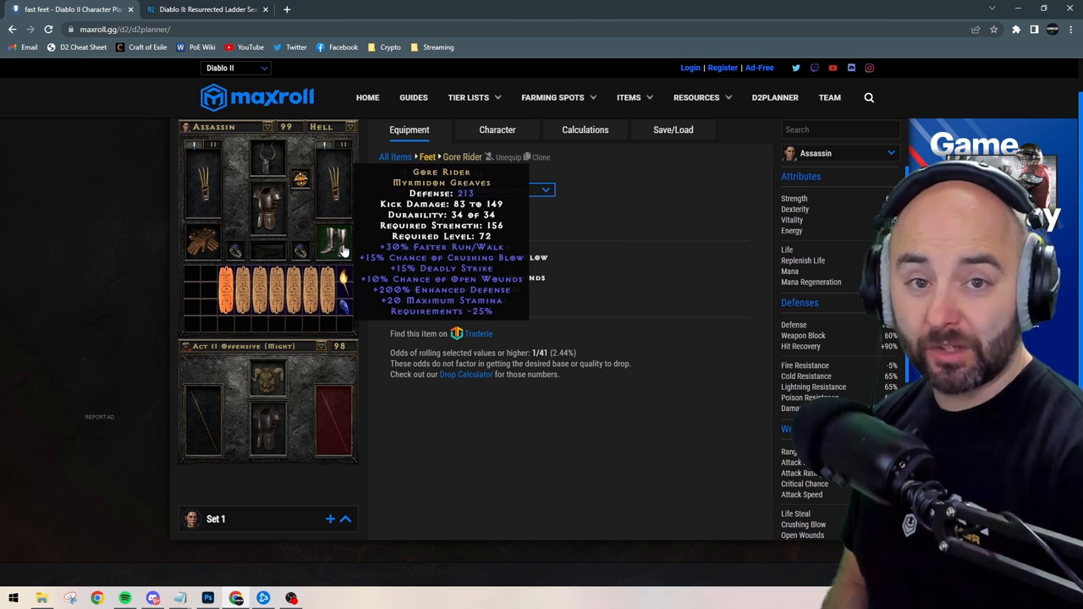
mouse_move(379, 249)
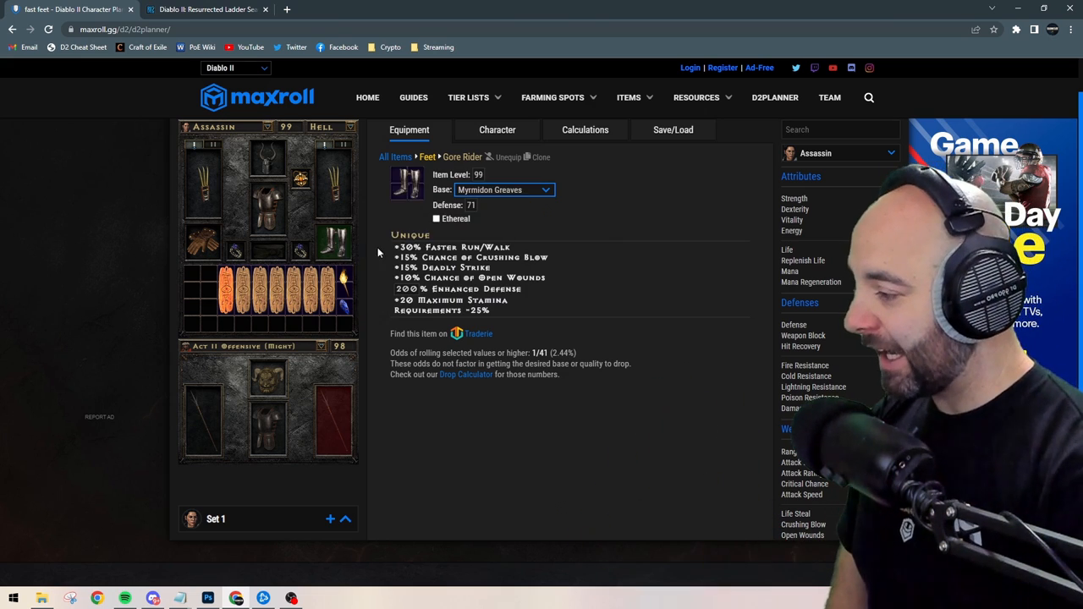
- Show the Assassin's skill trees, glance at the Mosaic patch notes tab, and return to the planner
left_click(497, 128)
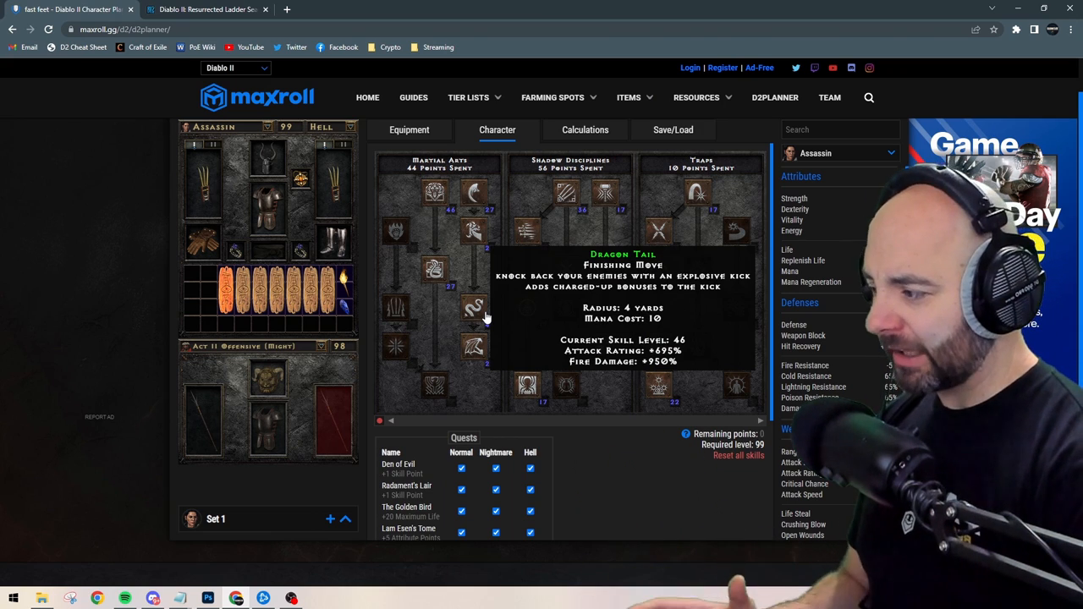
mouse_move(491, 279)
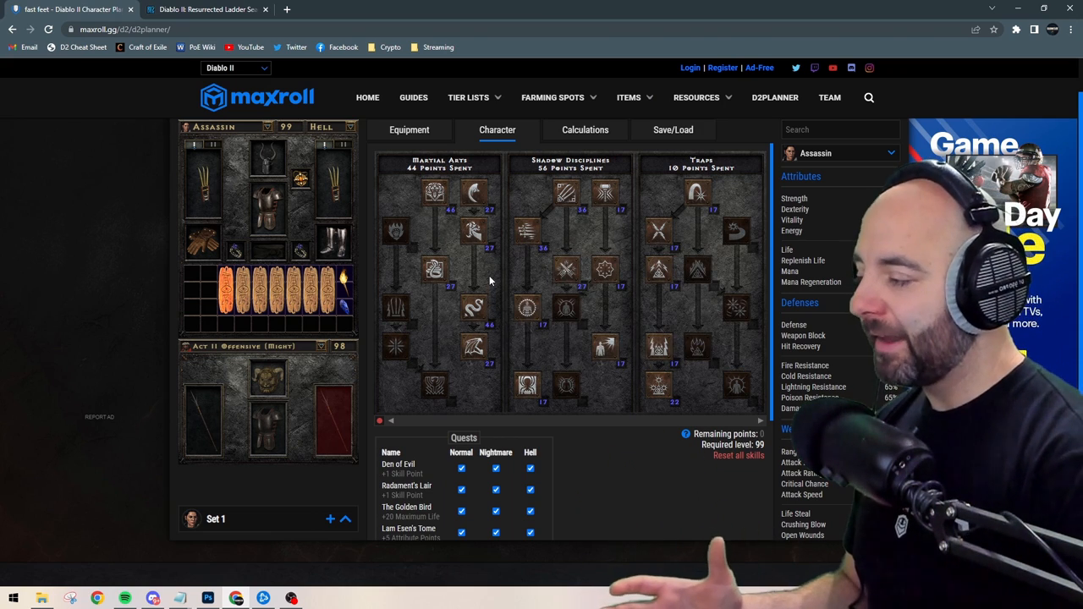
left_click(203, 11)
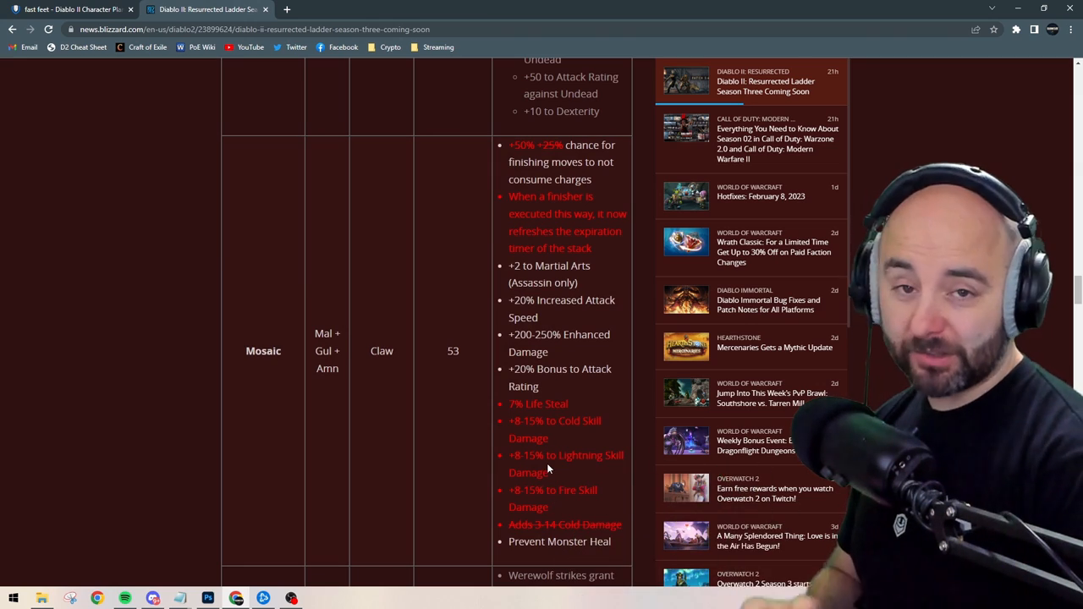
left_click(75, 10)
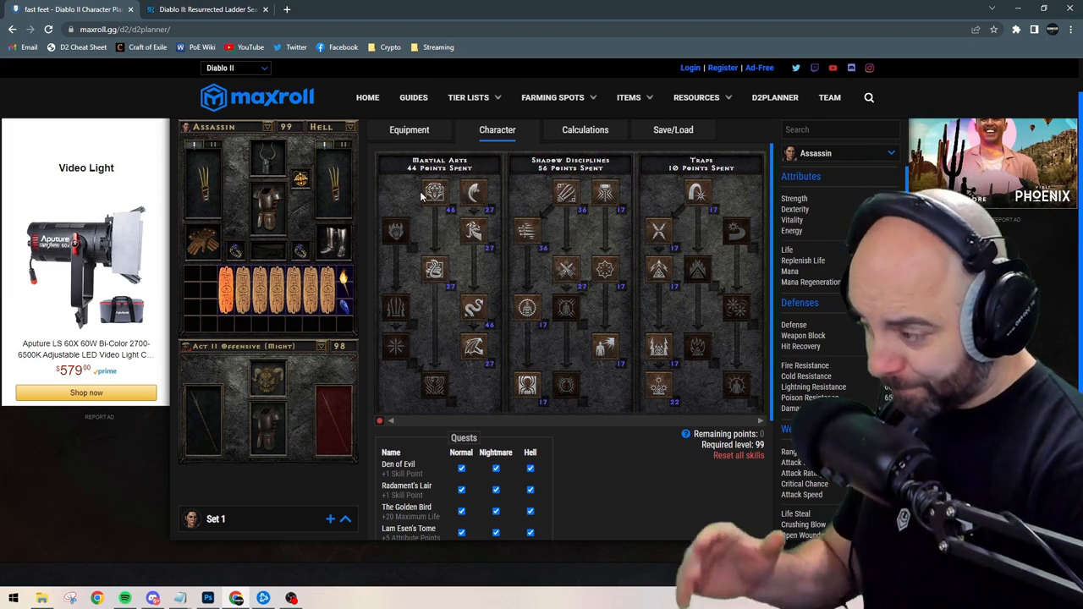
mouse_move(433, 193)
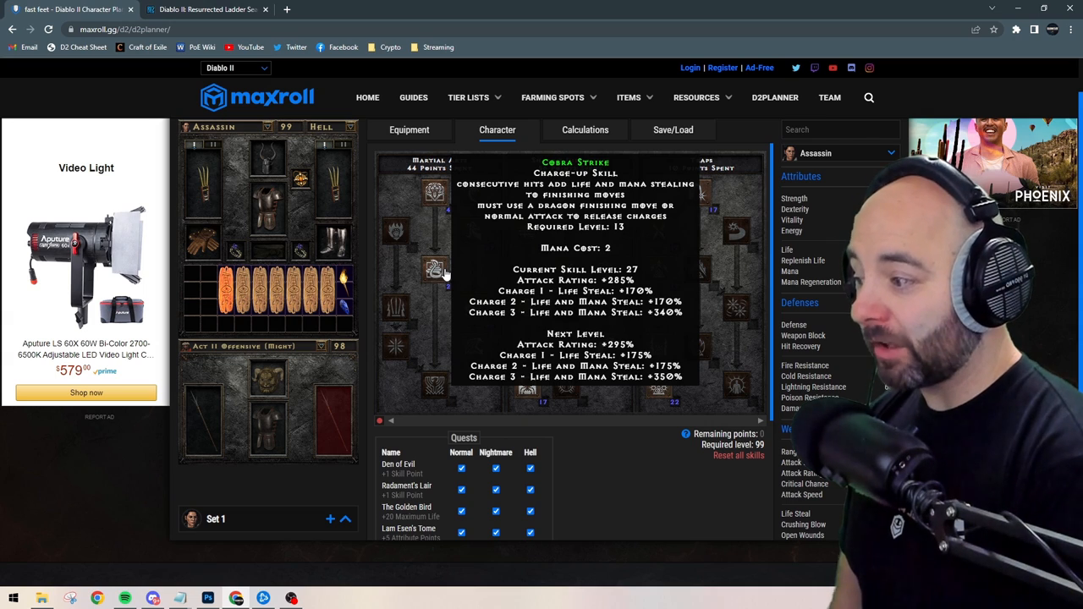
mouse_move(481, 282)
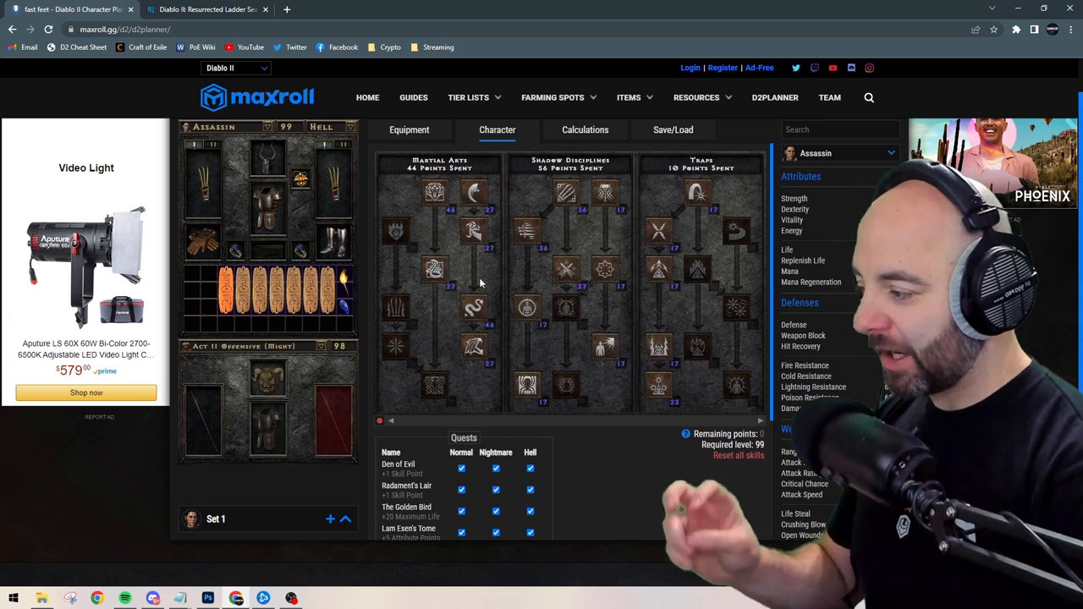
mouse_move(474, 308)
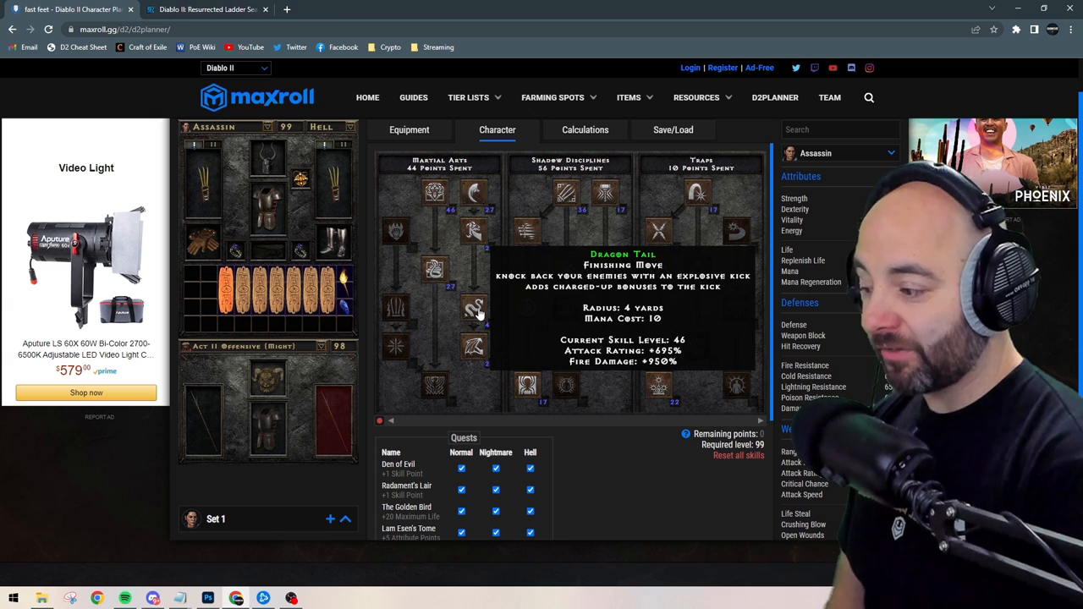
mouse_move(434, 269)
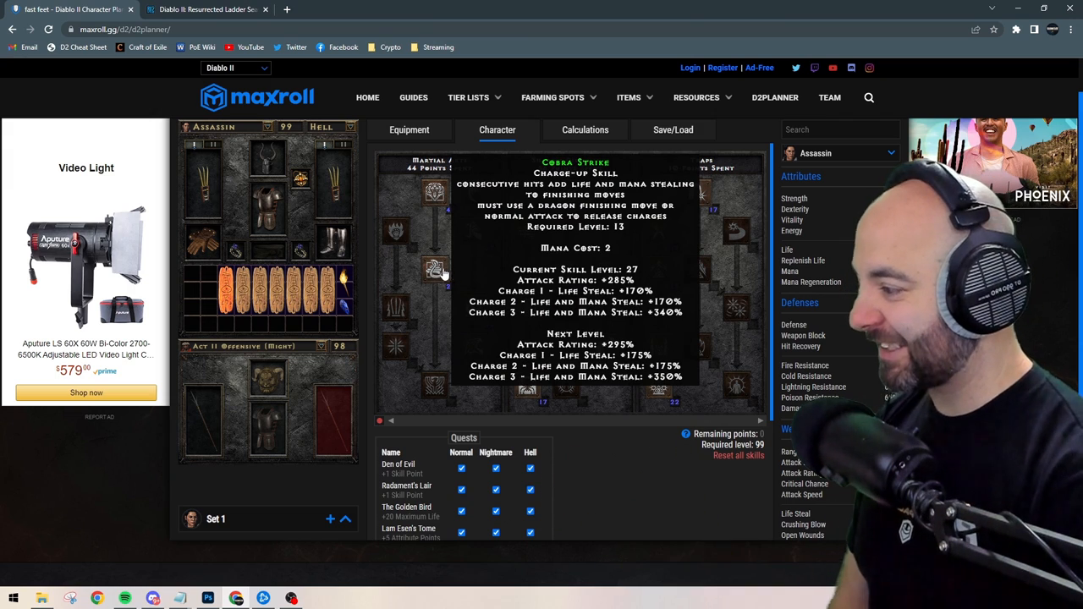
mouse_move(567, 200)
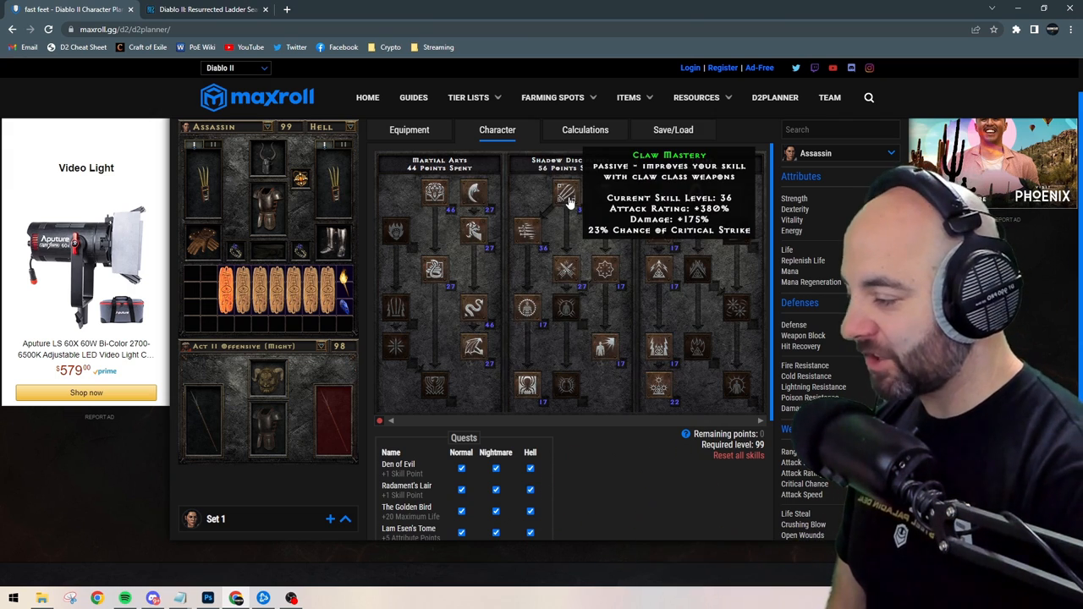
mouse_move(574, 207)
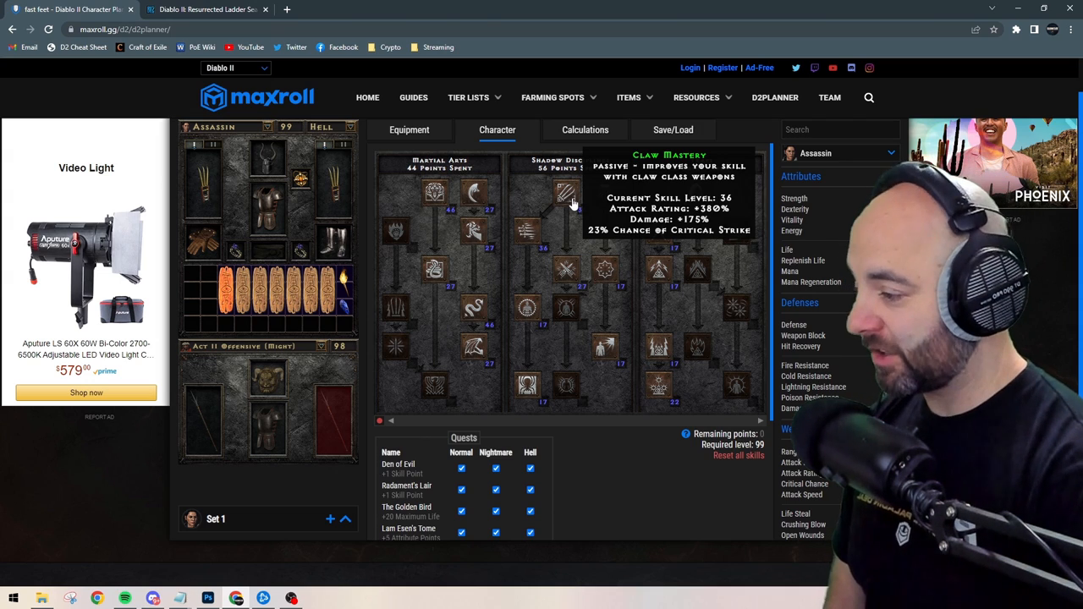
mouse_move(606, 259)
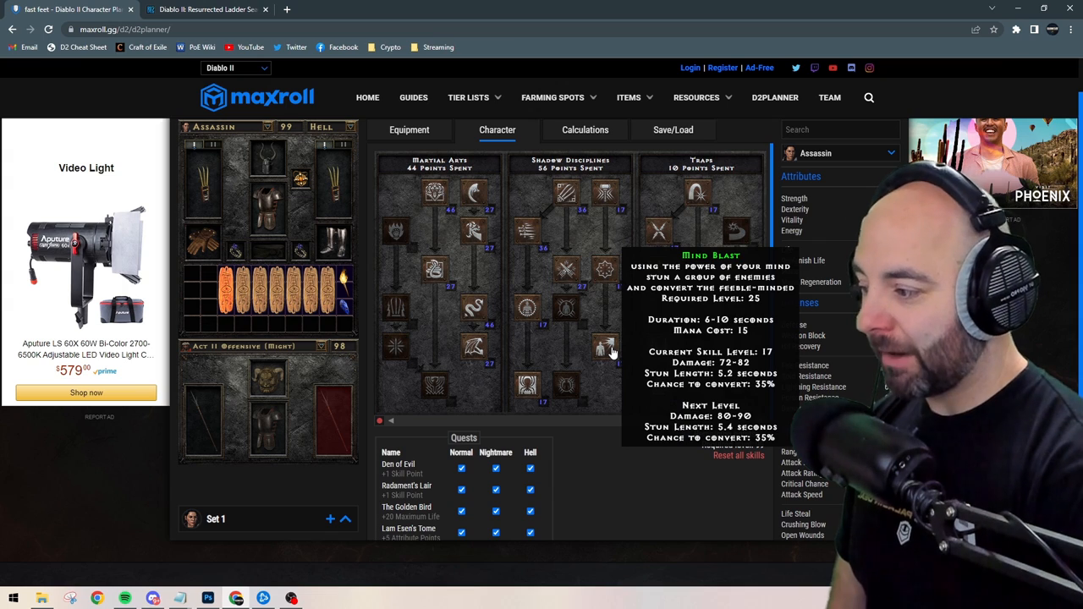
mouse_move(567, 271)
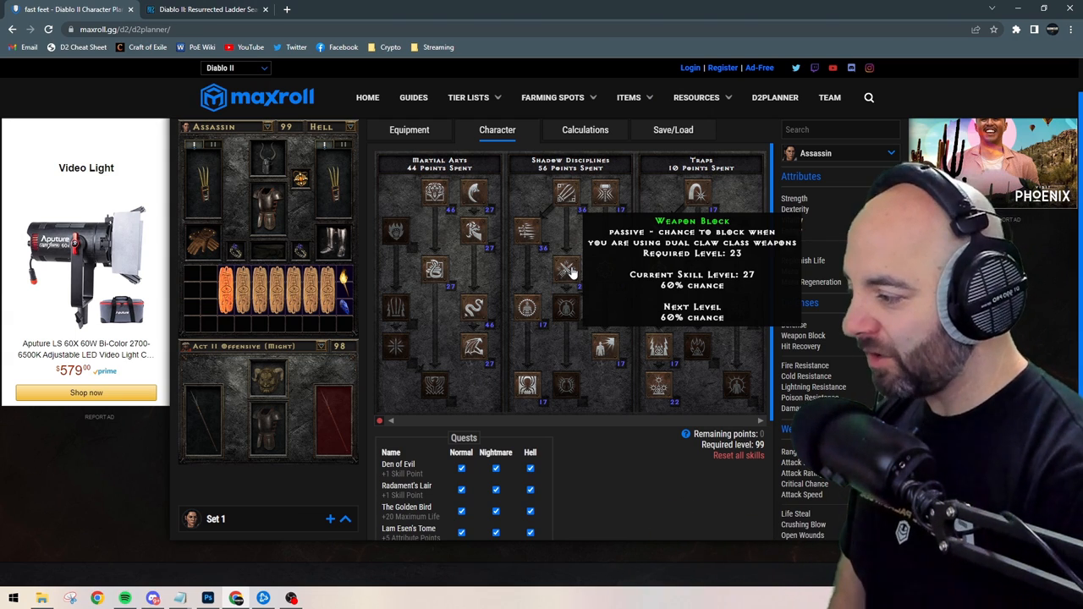
mouse_move(525, 234)
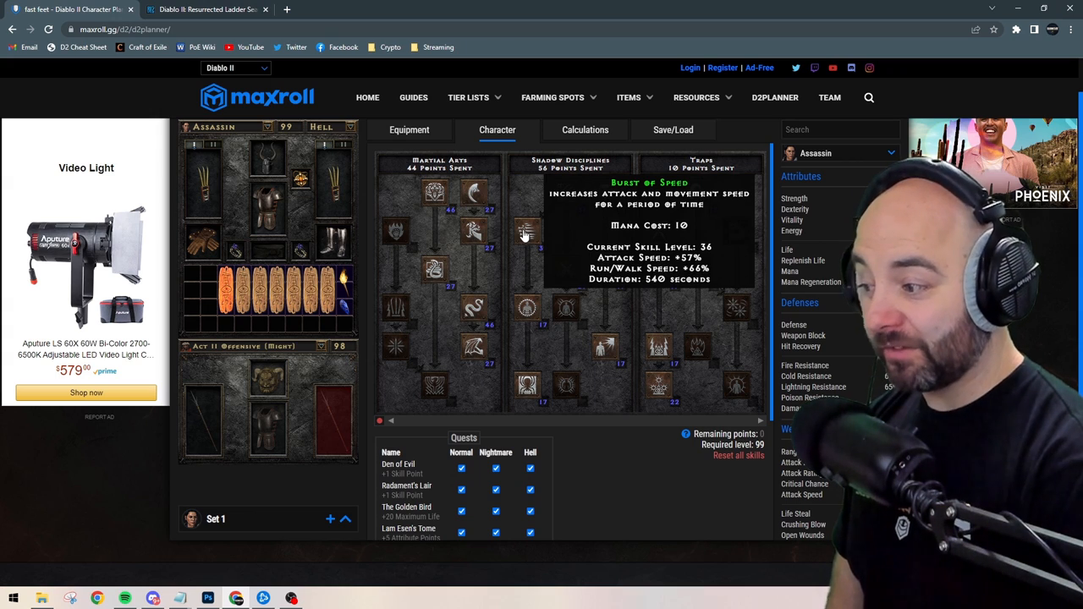
mouse_move(526, 308)
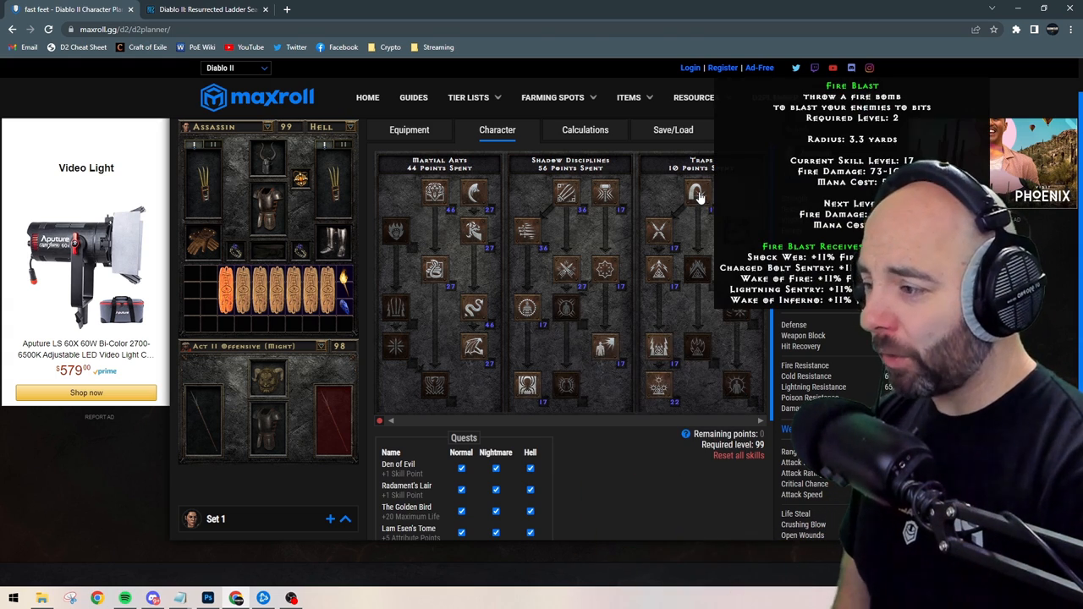
mouse_move(661, 234)
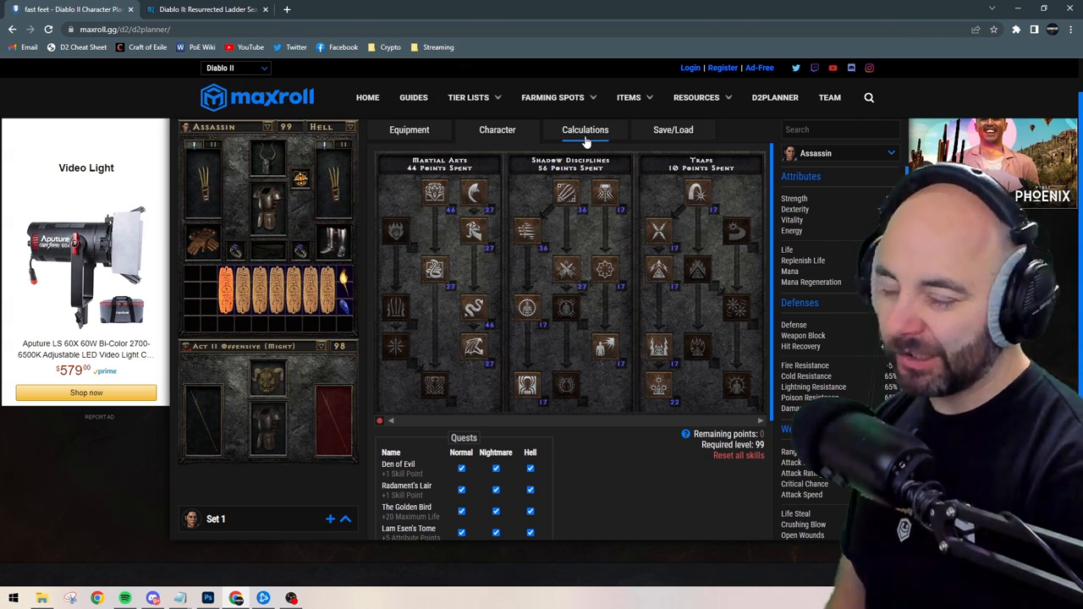
- Show the level 99 Assassin's Martial Arts, Shadow Disciplines and Traps skill trees in the Character view
left_click(498, 128)
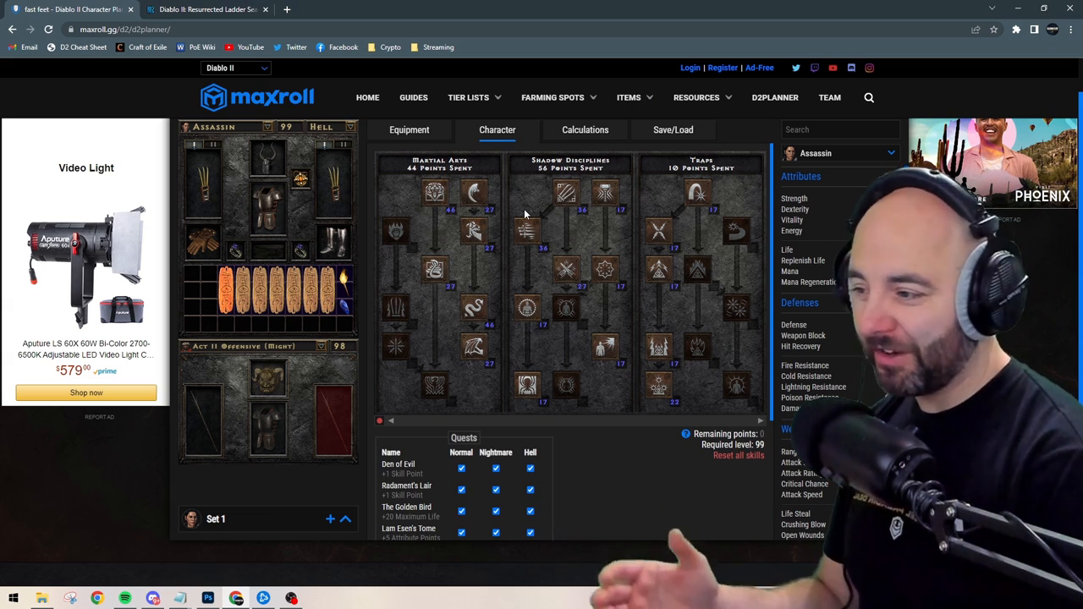
mouse_move(593, 396)
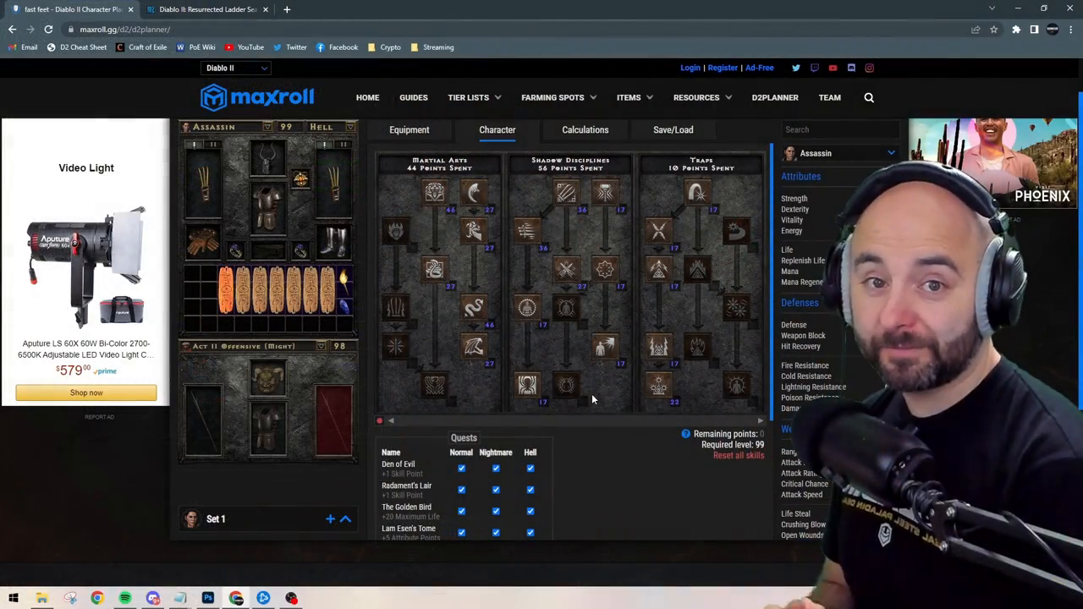
- Return to the Season Three patch notes tab and scroll past Metamorphosis to the Terror Zones list
left_click(203, 10)
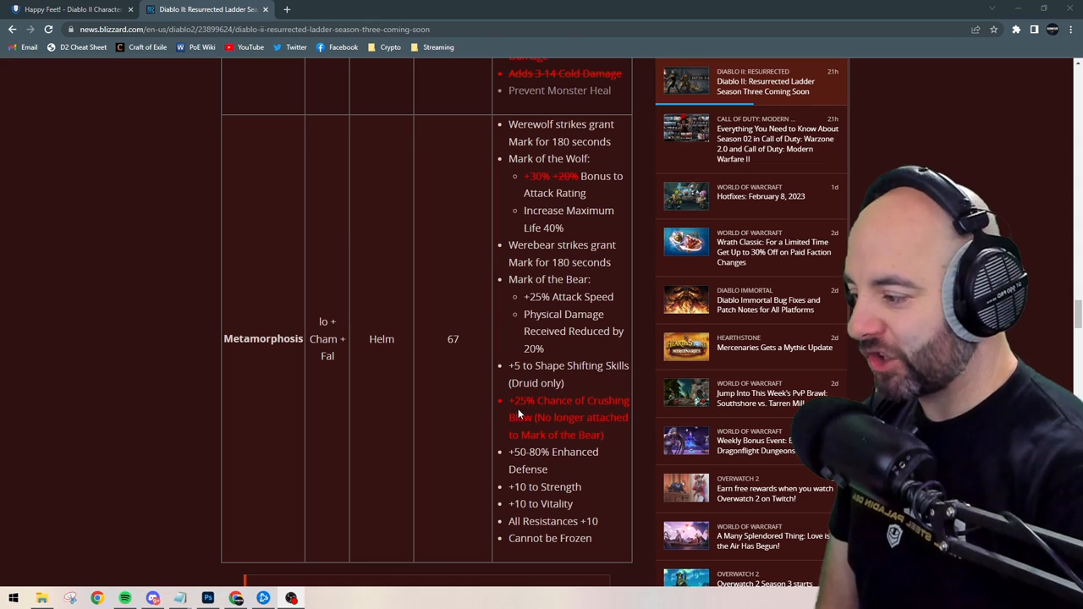
scroll("down", 3)
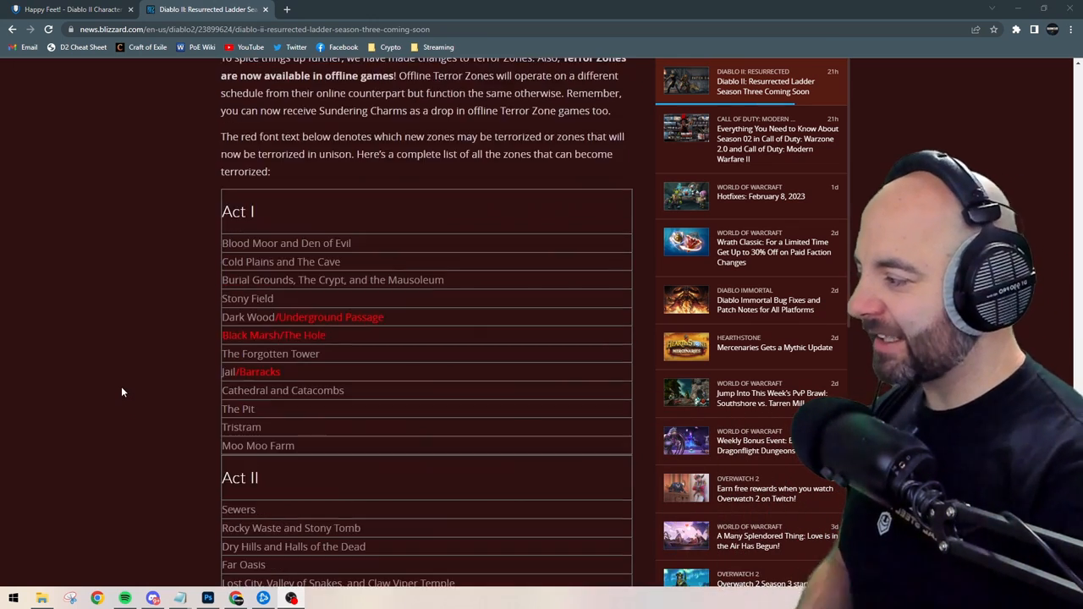
- Scroll the Terror Zones table from Act II down through Act V and the Developer's Note
scroll("down", 3)
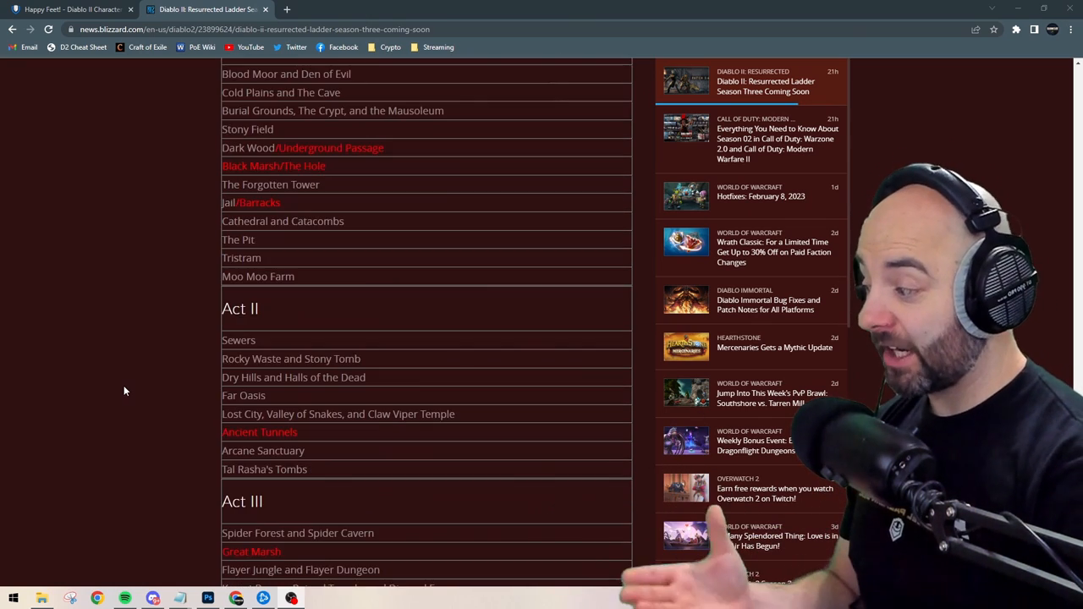
scroll("down", 3)
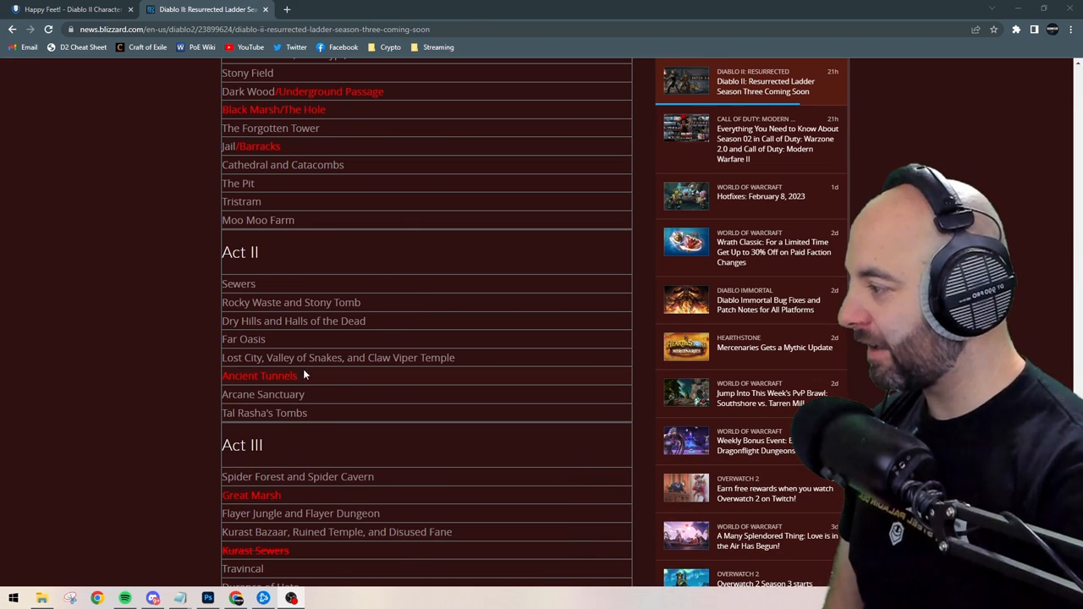
scroll("down", 3)
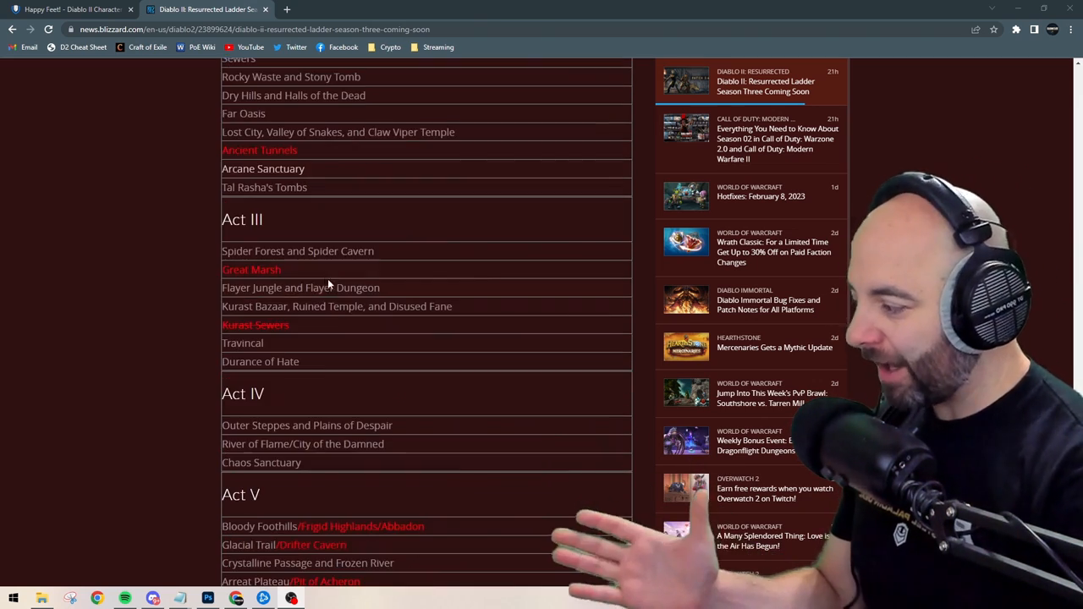
mouse_move(321, 330)
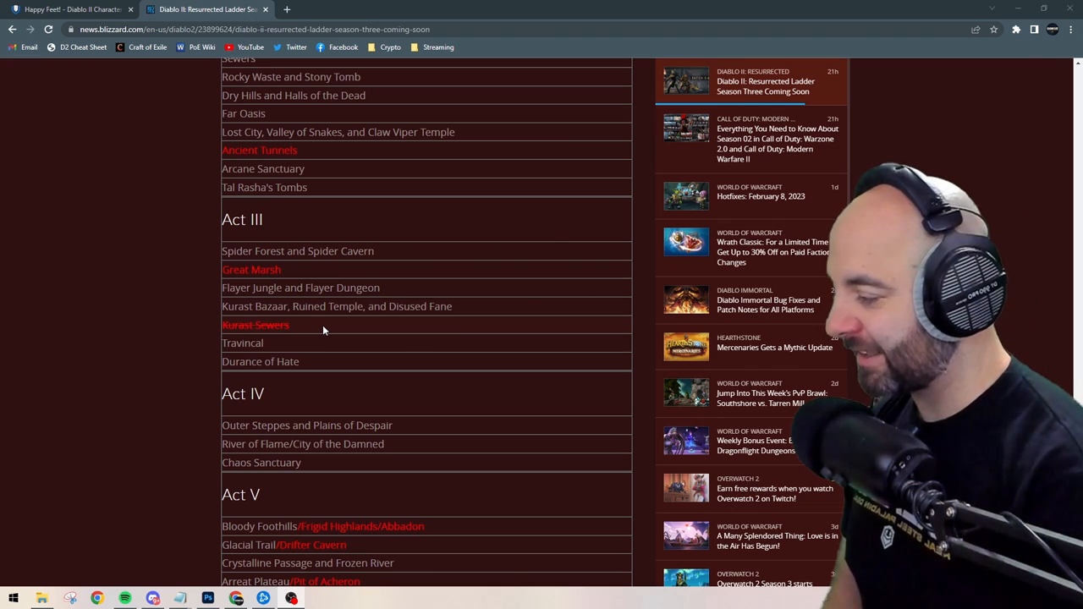
scroll("down", 3)
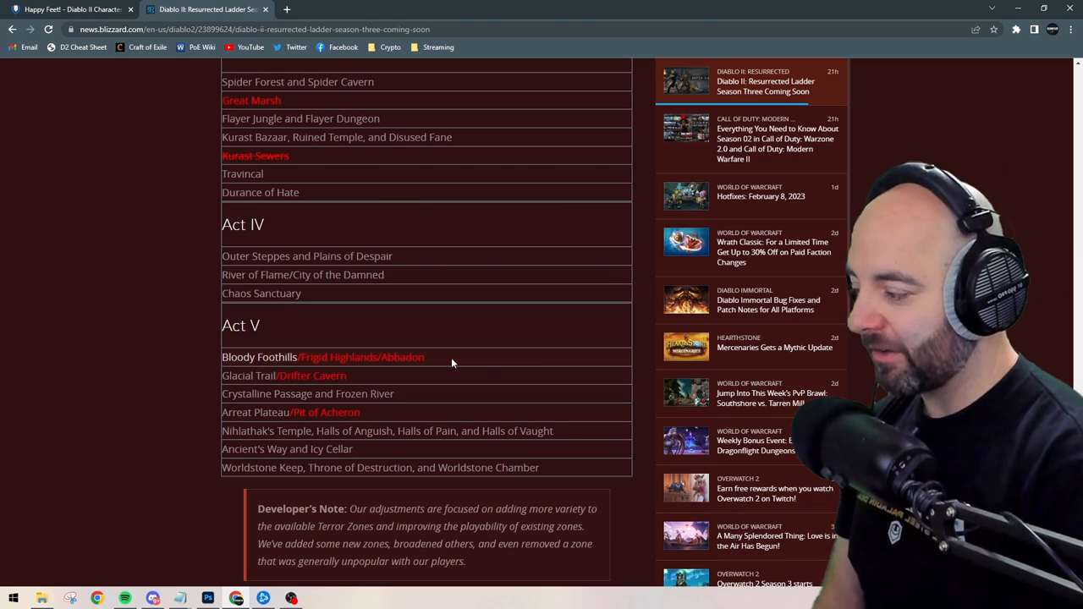
- Read the Quality-of-Life and class bug fixes, then bring up the cheat sheet's Holy Freeze rune word stats
scroll("down", 3)
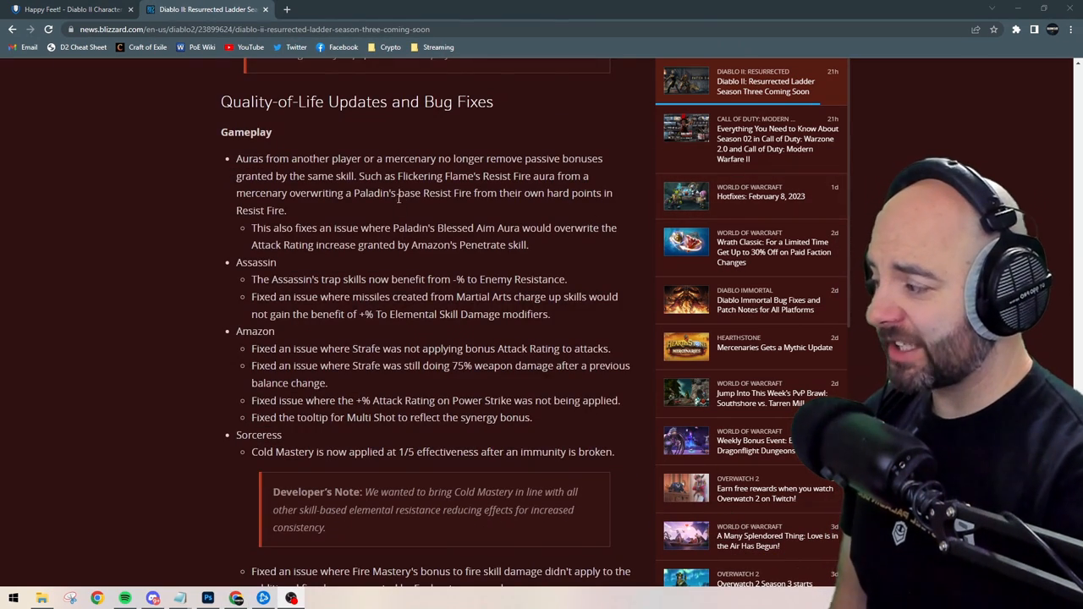
left_click_drag(237, 262, 383, 279)
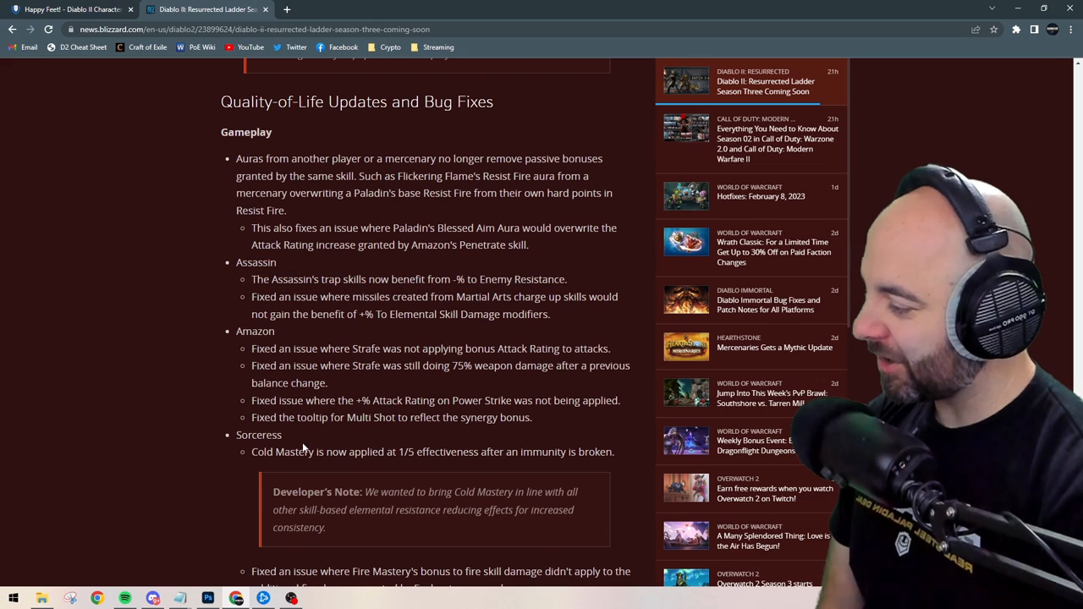
mouse_move(512, 447)
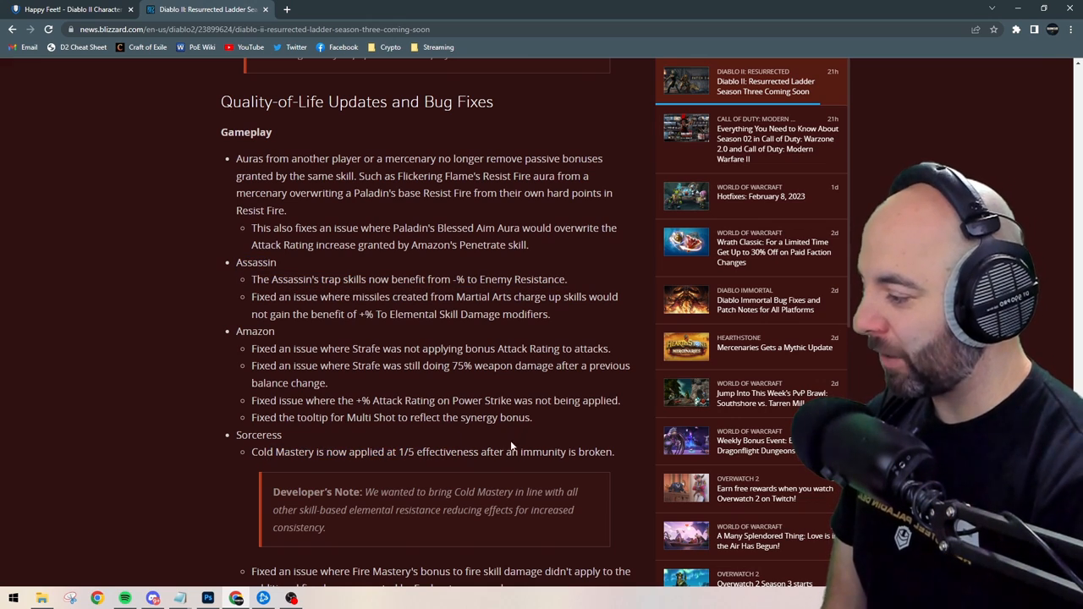
mouse_move(521, 440)
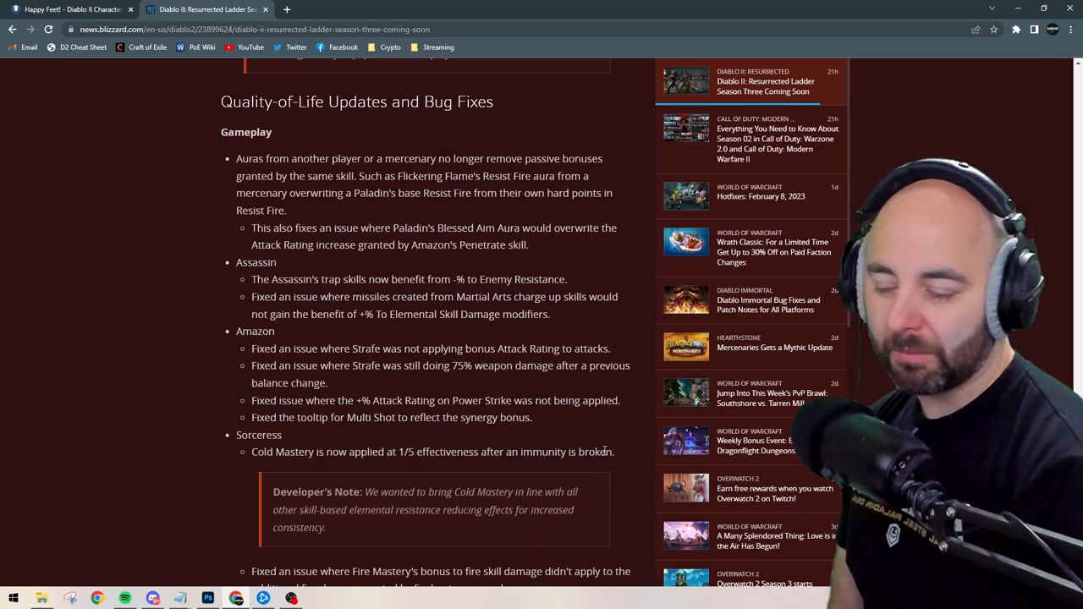
double_click(399, 450)
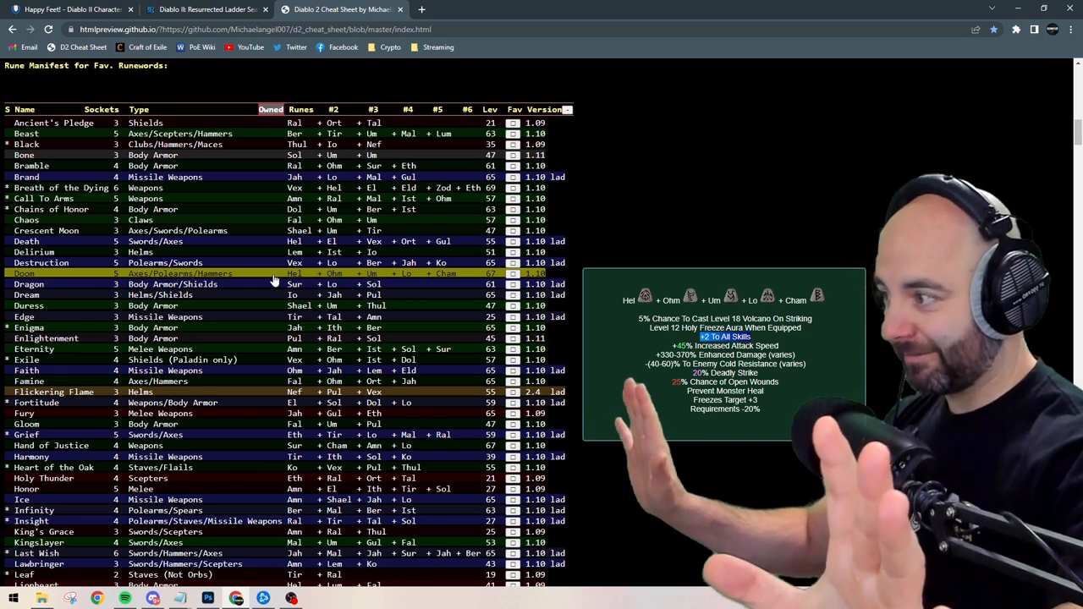
- Return to the Blizzard News patch notes at the Terror Zones, Controller and General fixes
left_click(204, 10)
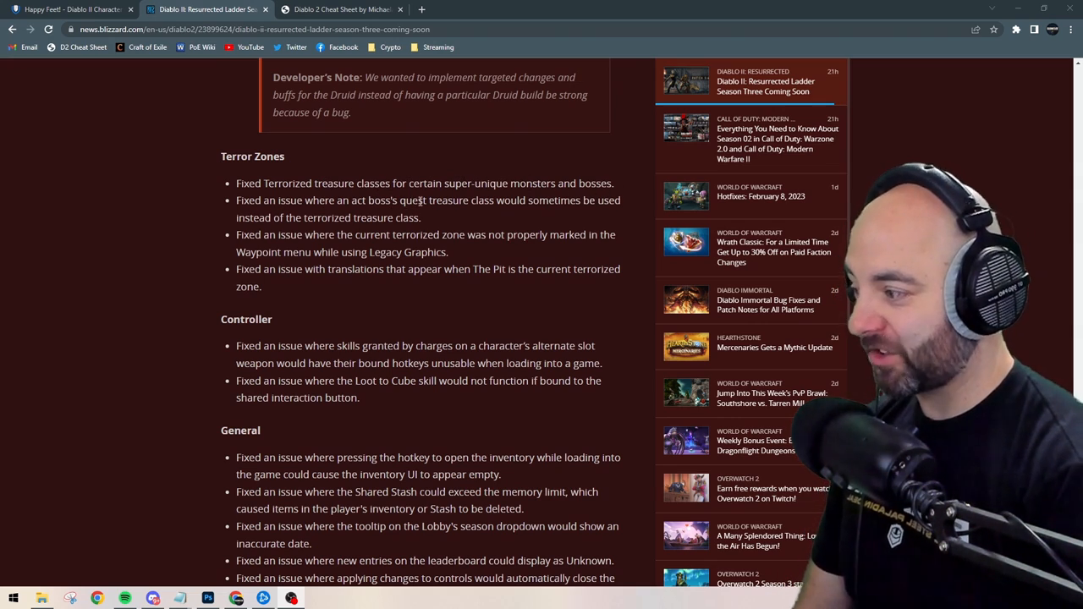
mouse_move(731, 261)
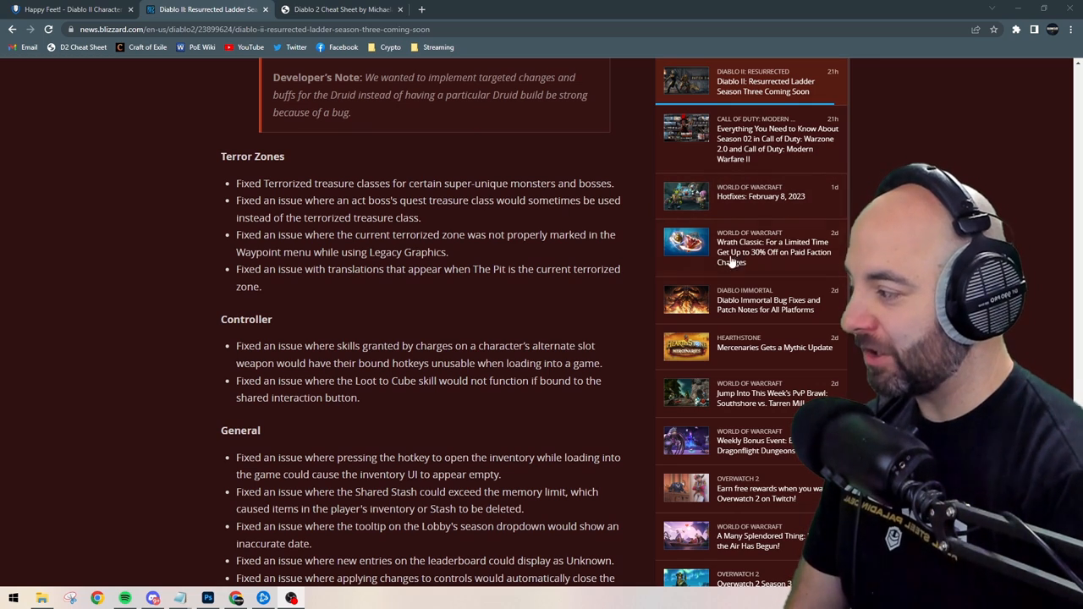
mouse_move(440, 221)
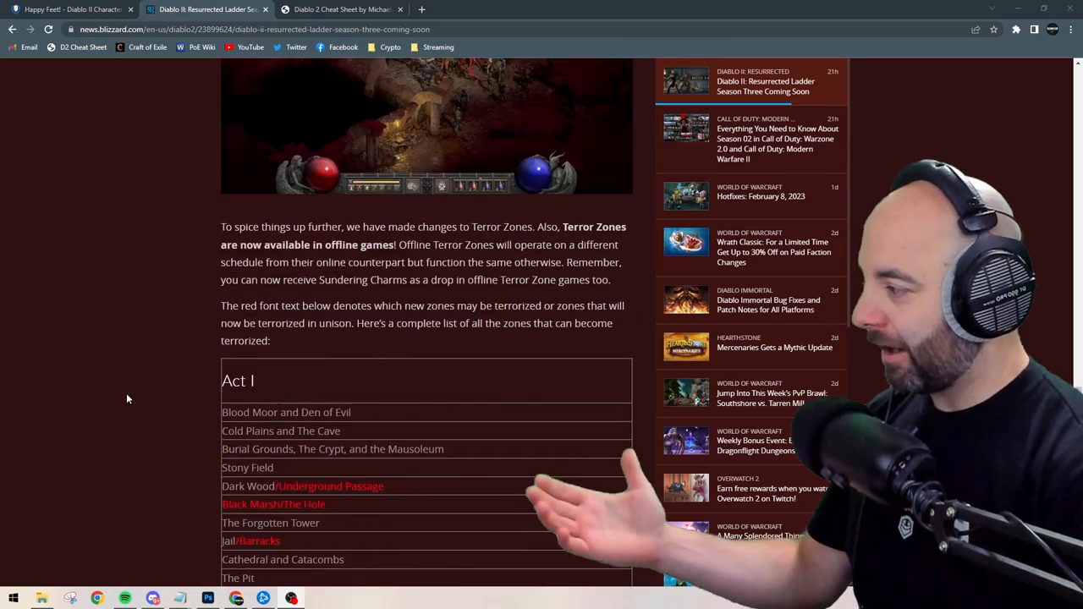
- Bring the Mosaic claw rune word row of the new rune words table into view
scroll("down", 3)
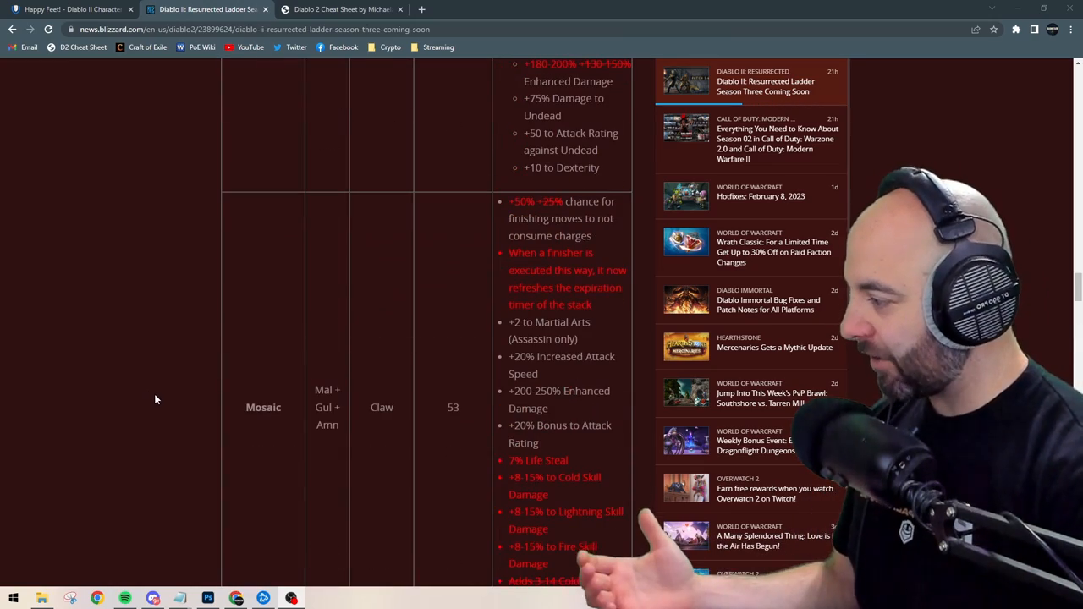